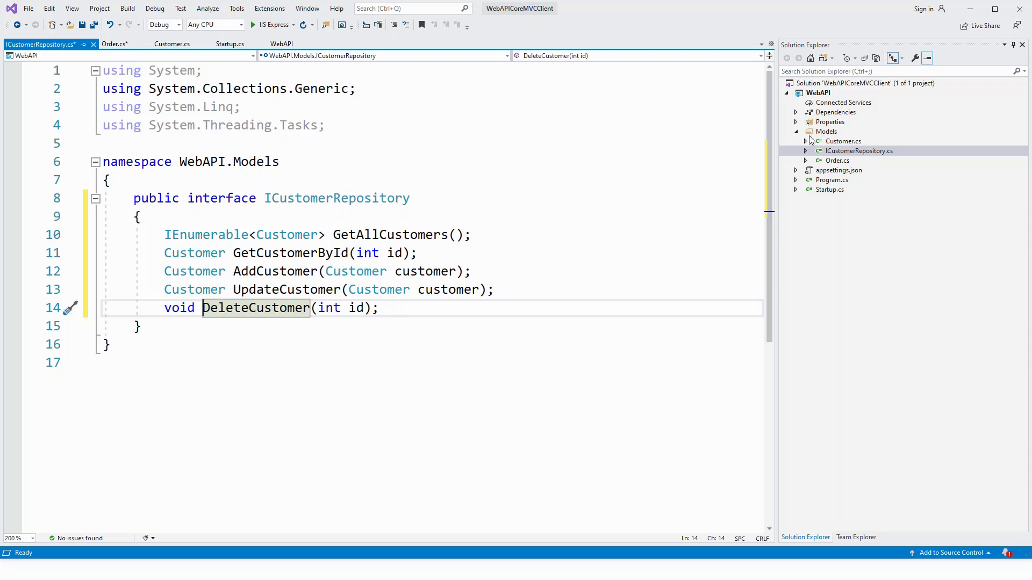
mouse_move(829, 135)
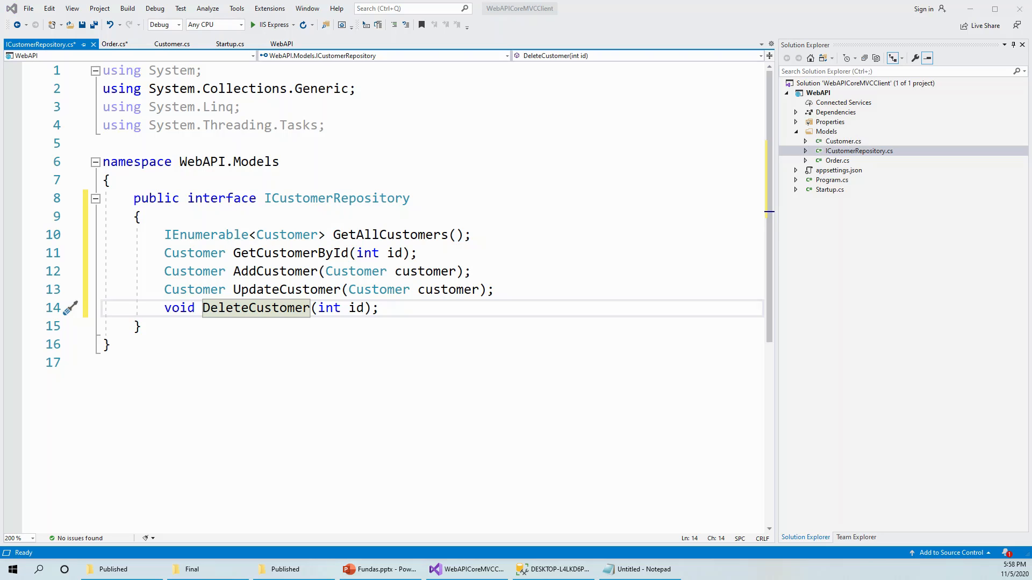
mouse_move(828, 130)
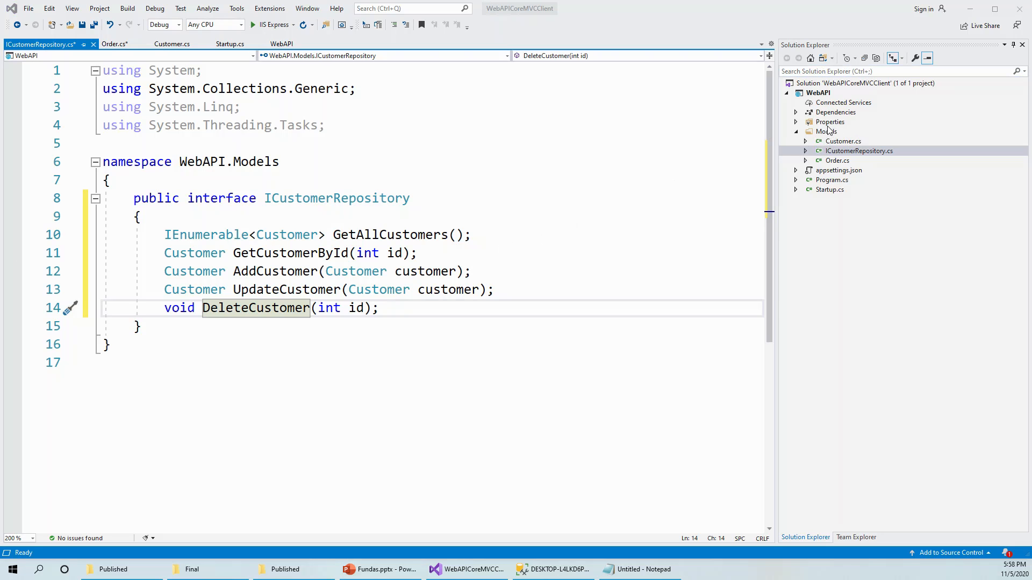
Create a new item named IOrderRepository in the Models folder via Add > New Item
right_click(825, 131)
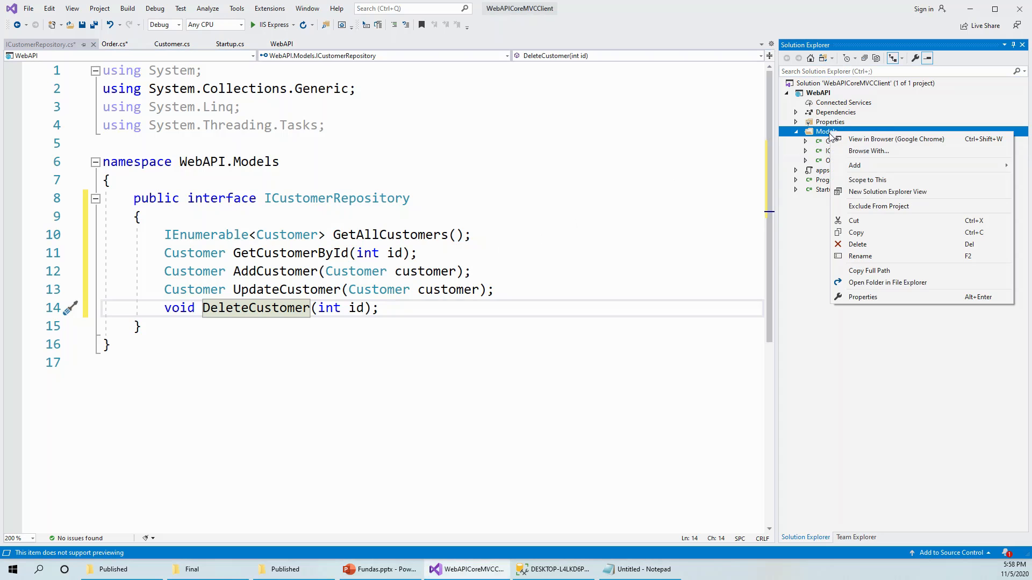
click(855, 165)
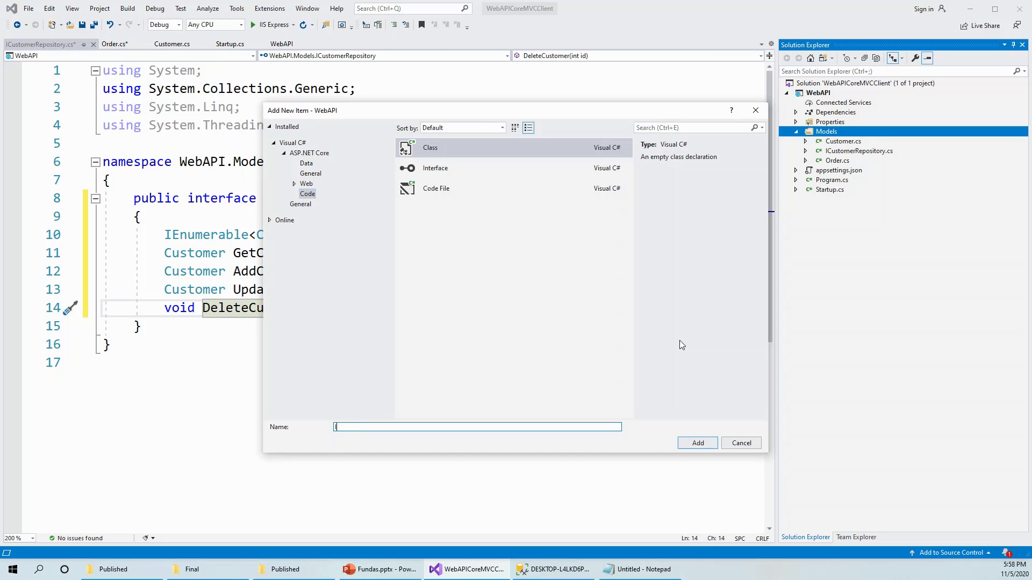
text(IOrderRepository)
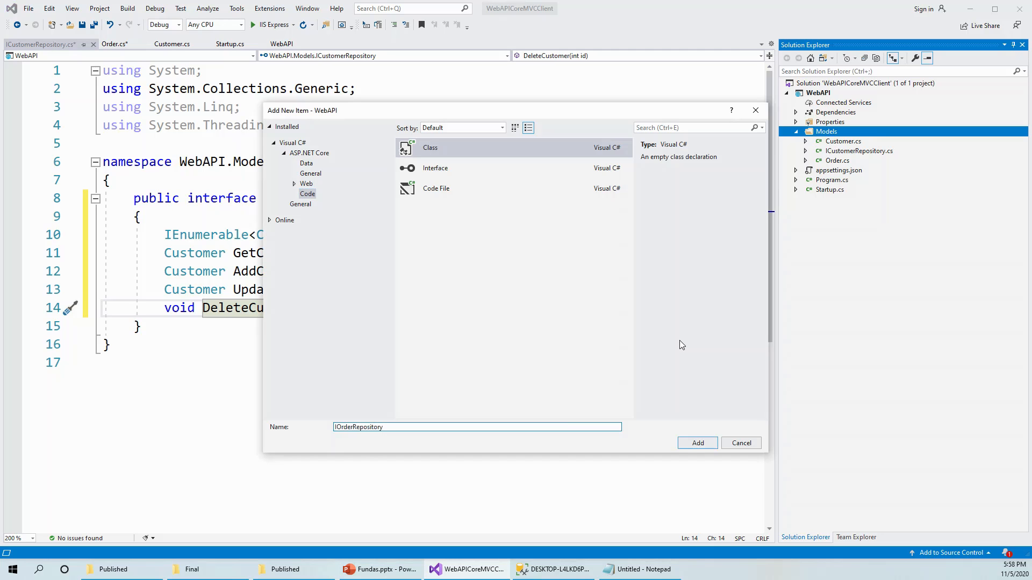
click(741, 443)
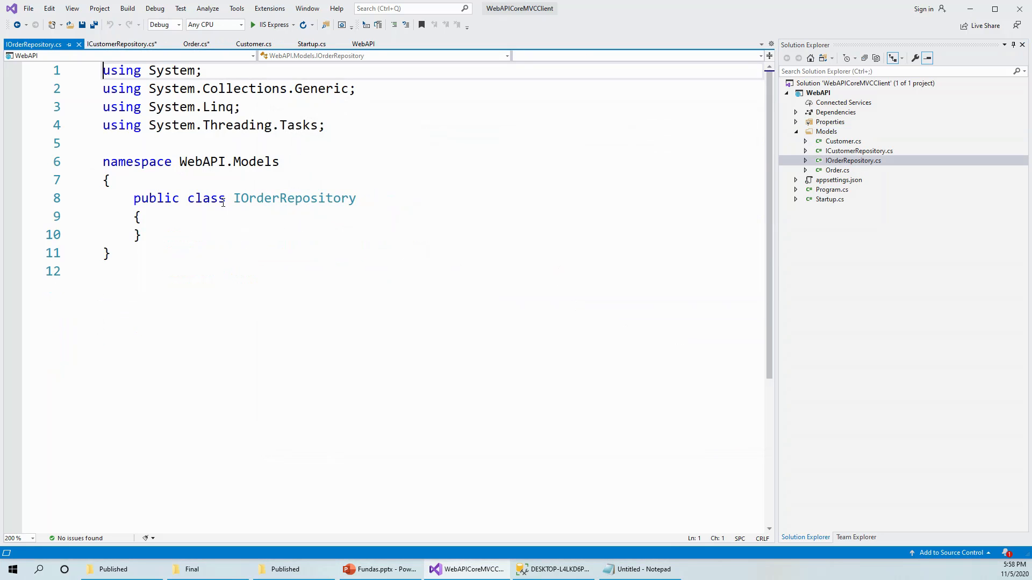
Replace the 'class' keyword with 'interface' in the IOrderRepository declaration
double_click(206, 198)
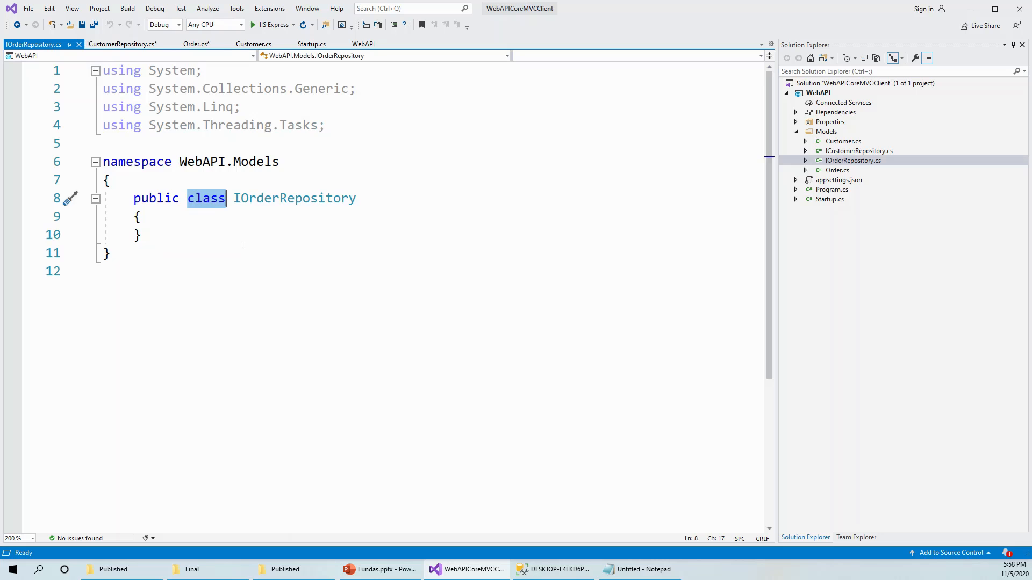
text(in)
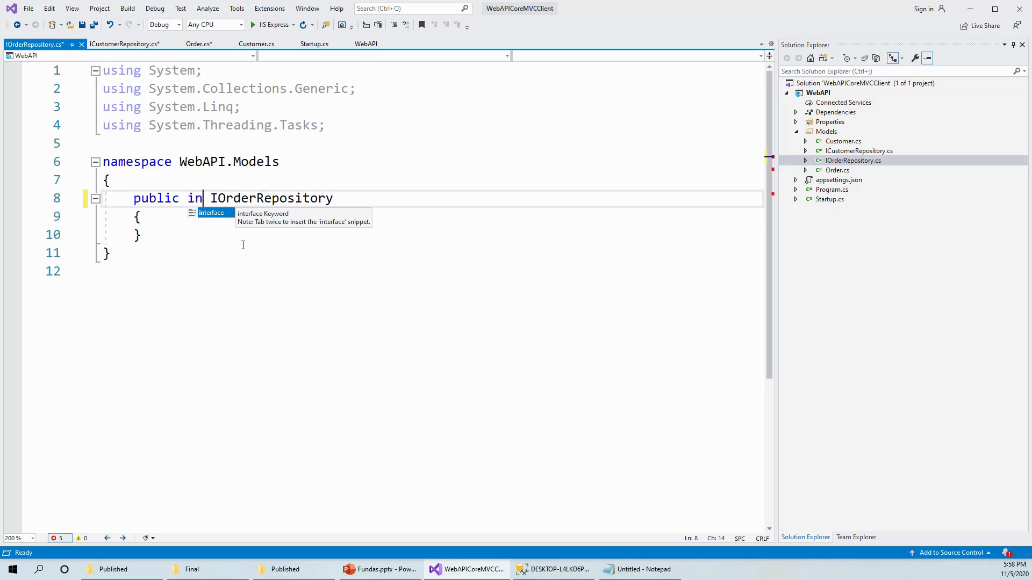
key(Tab)
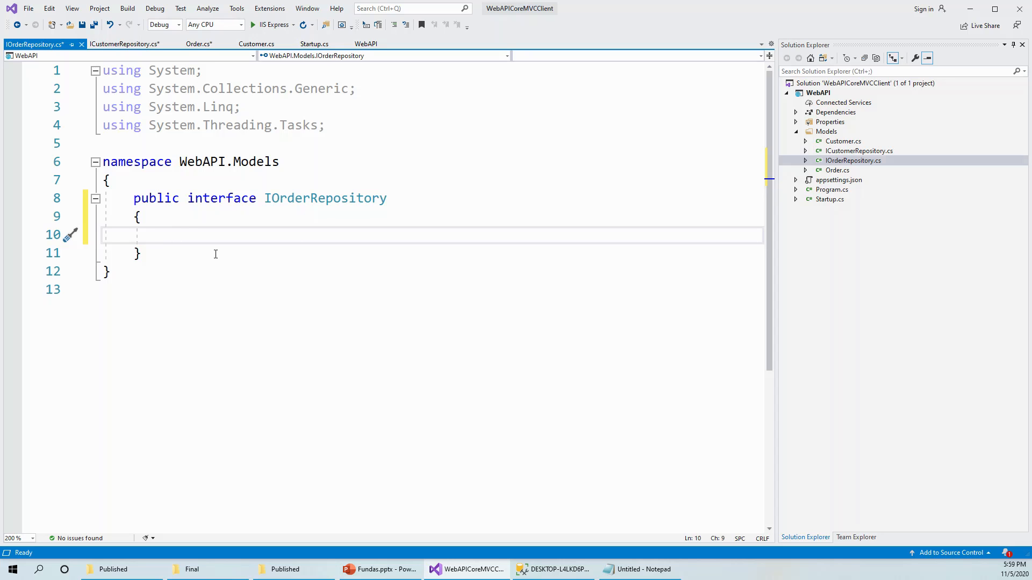
Write the member 'IEnumerable<Order> GetAllOrders();' inside the interface
text(IE)
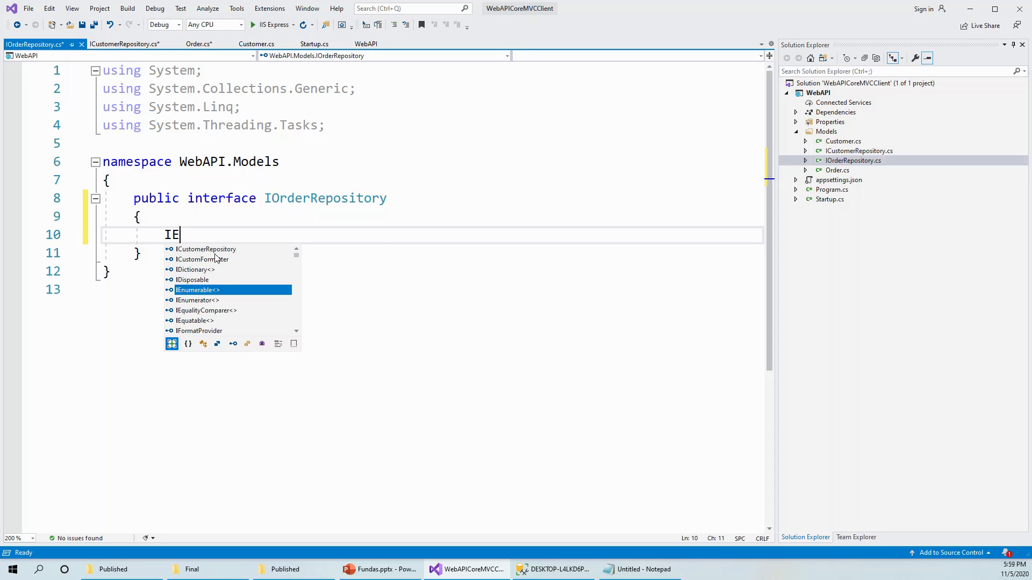
text(numerable)
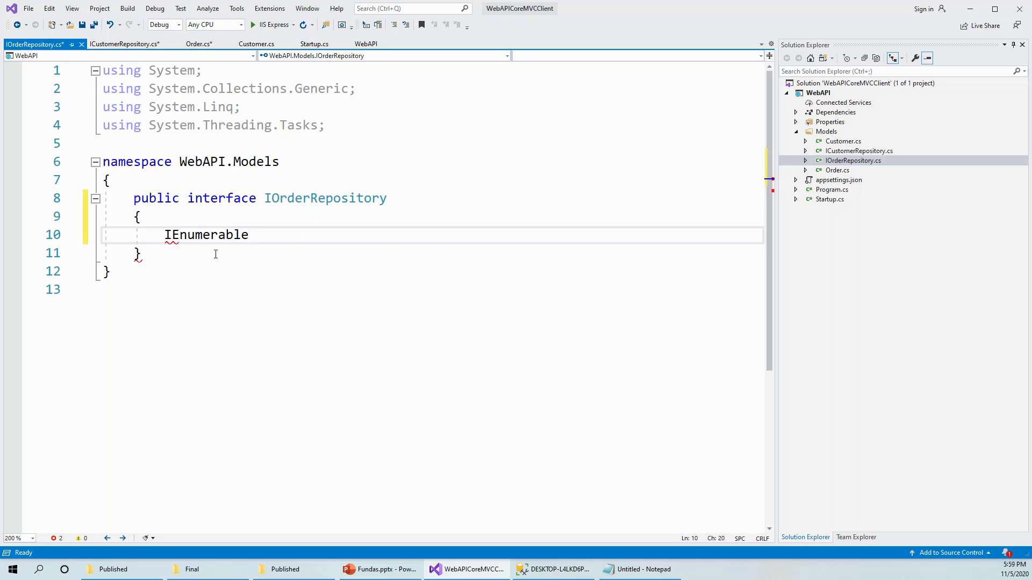
text(<Or>)
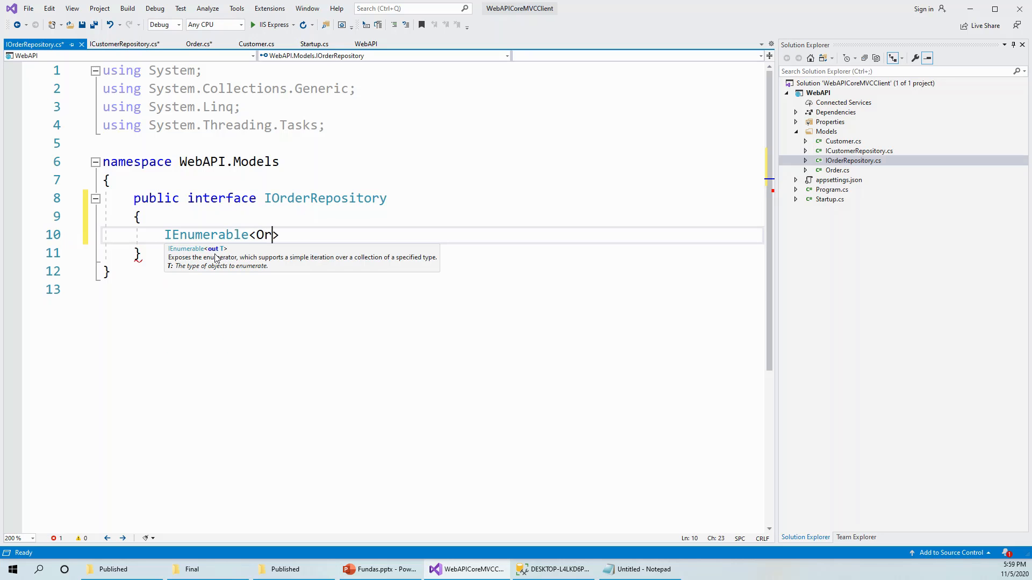
text(der)
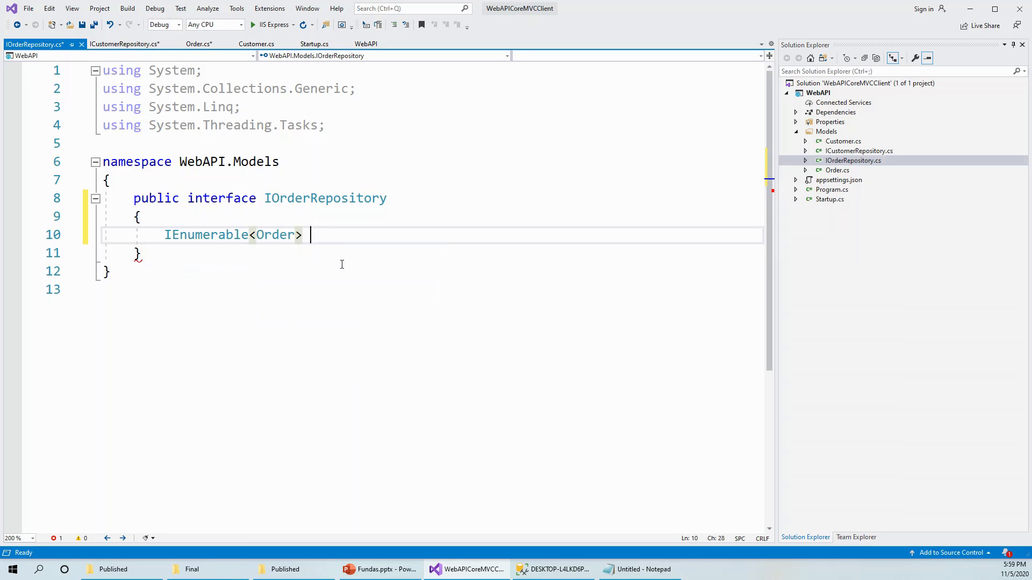
text(Get)
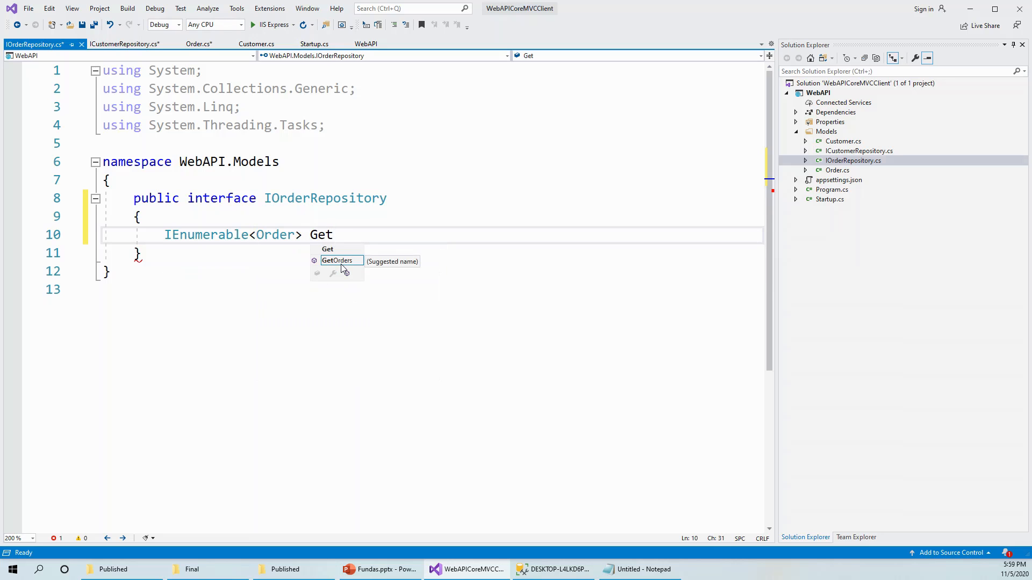
text(All)
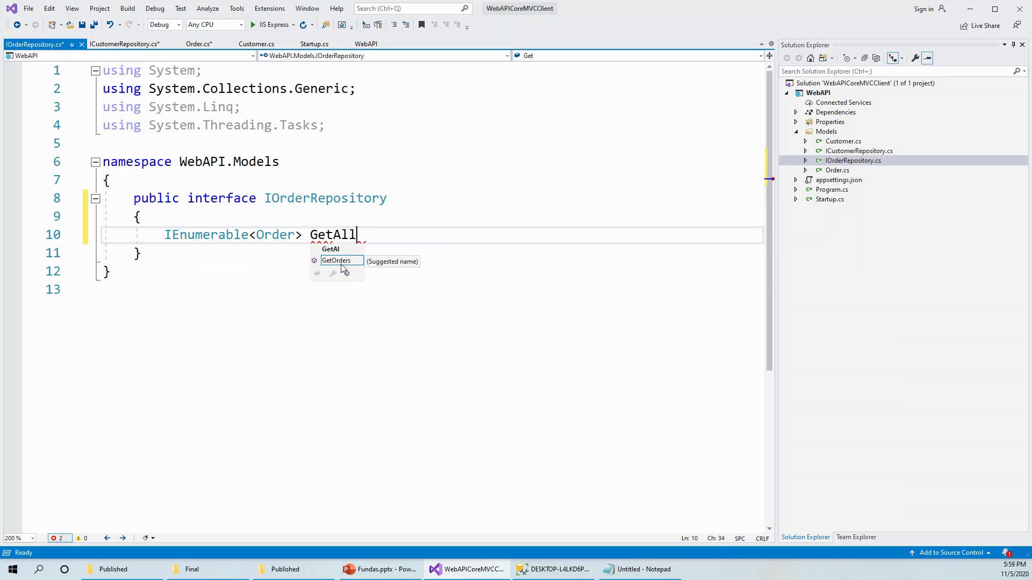
text(Orders()
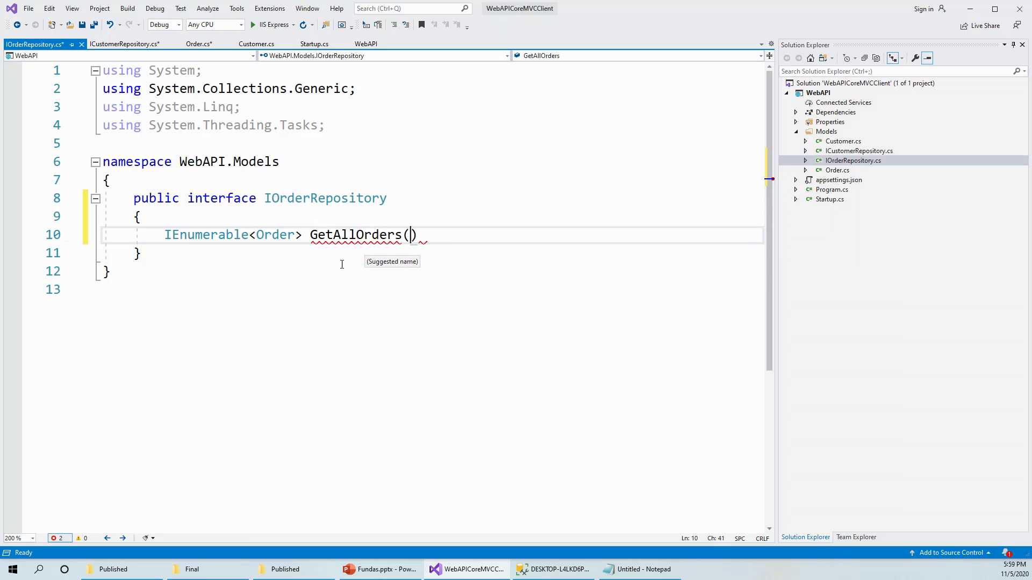
text())
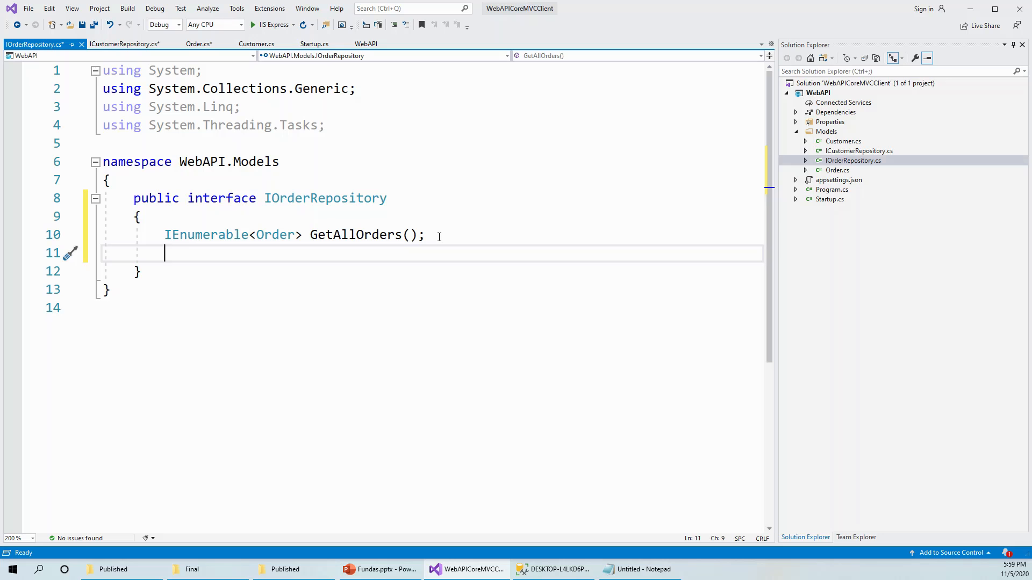
Write the member 'Order GetOrderById(int id);' inside the interface
text(Get)
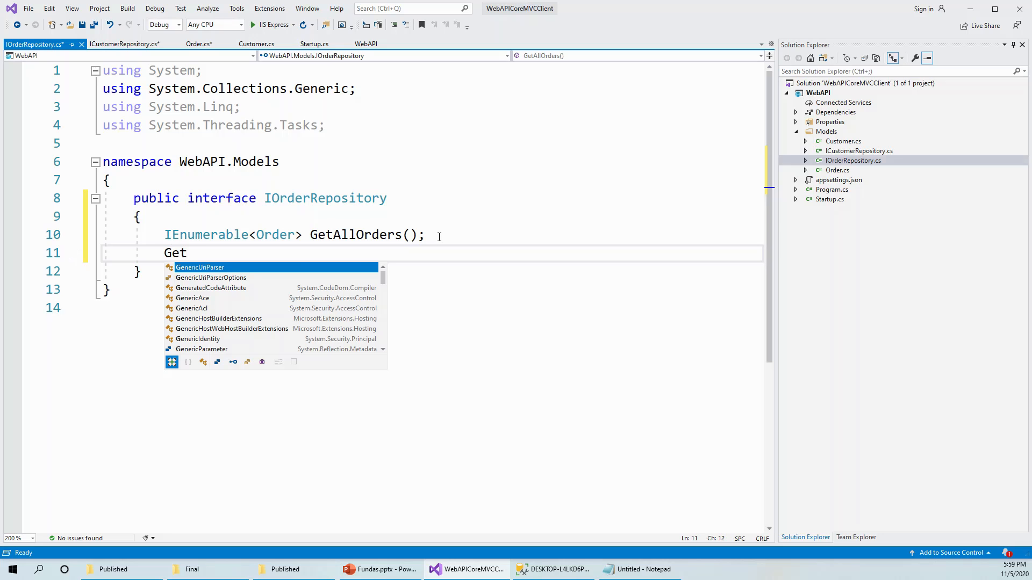
text(Order)
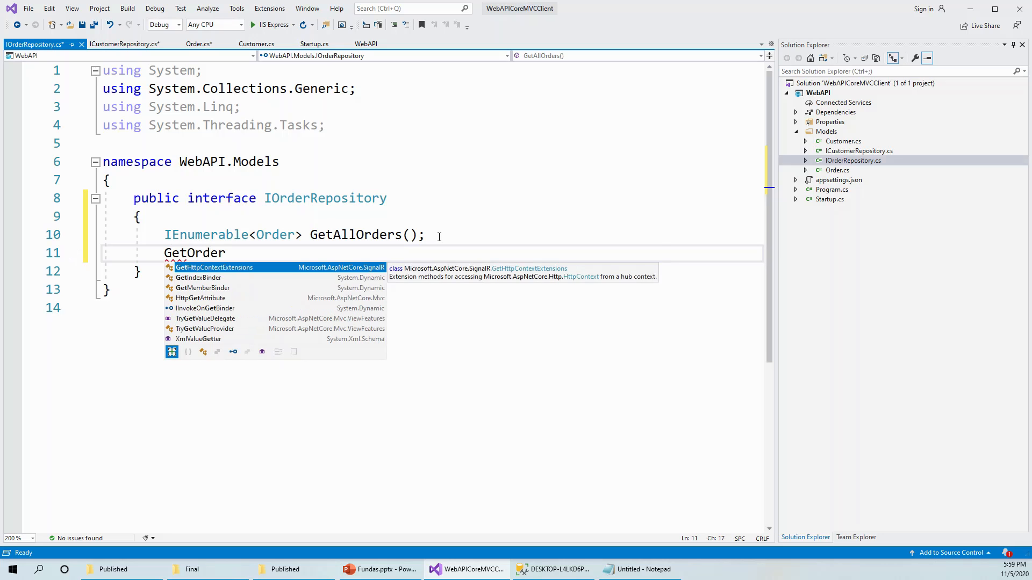
text(ByI)
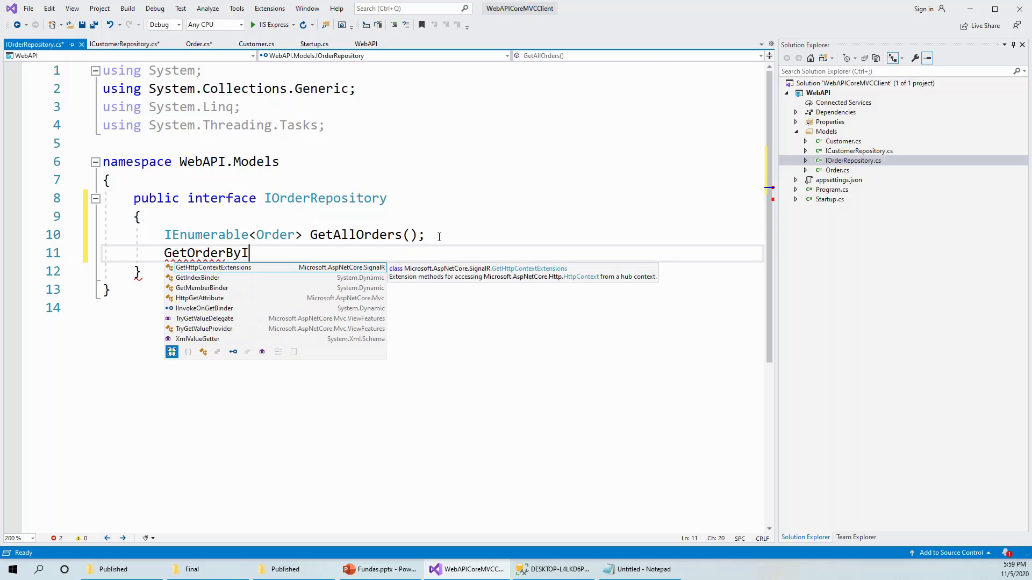
text(d)
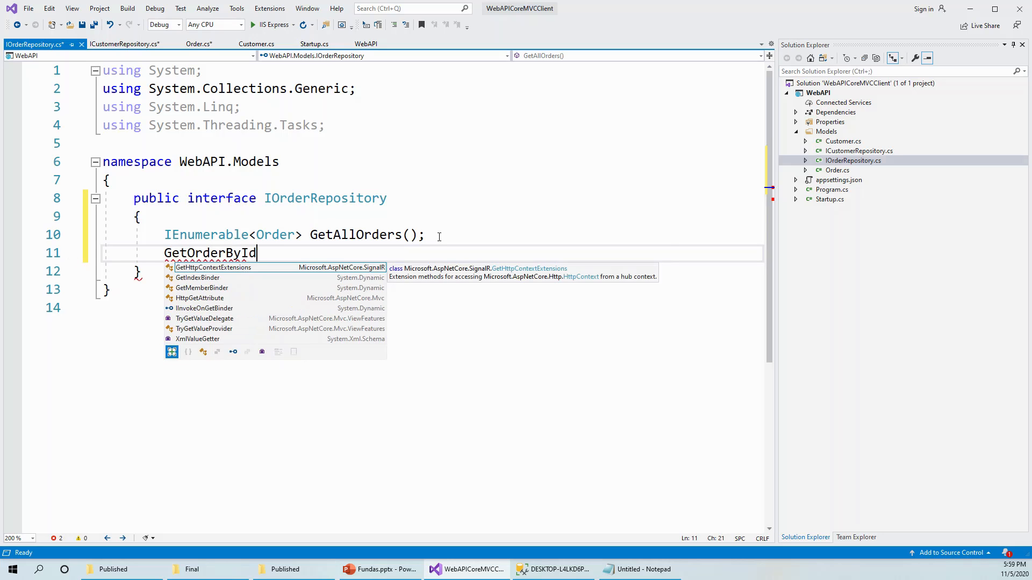
text(())
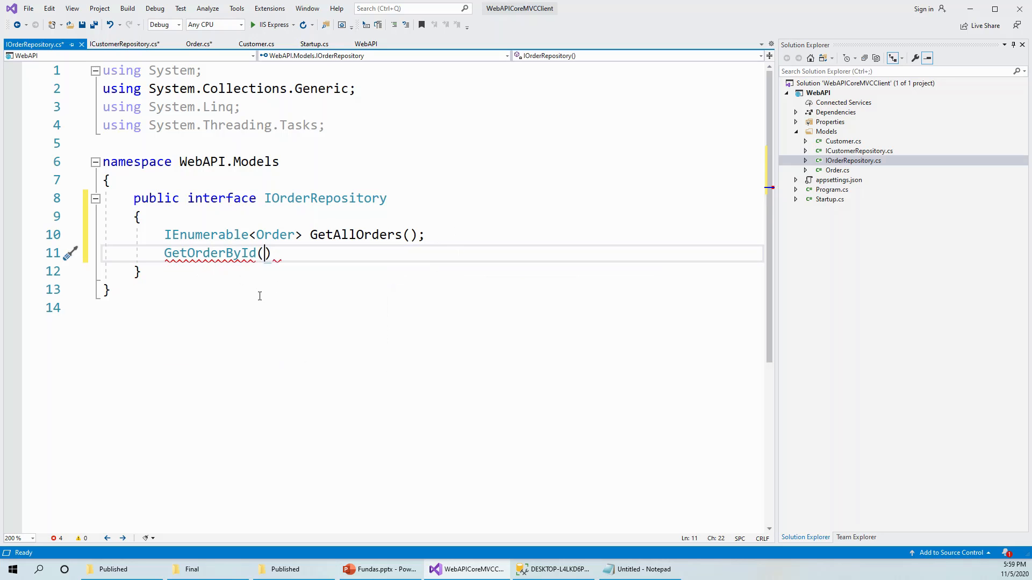
text(int)
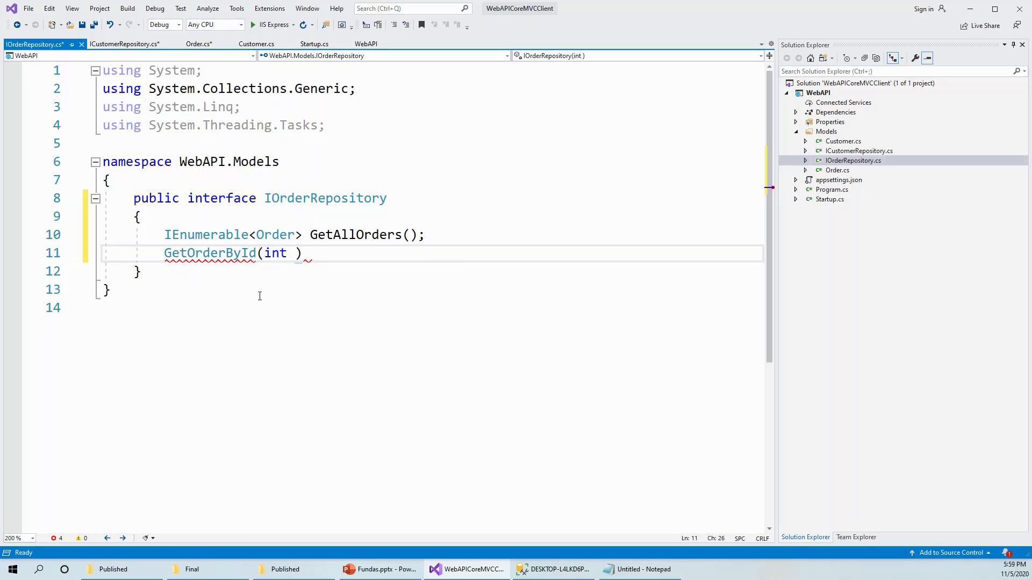
text(id)
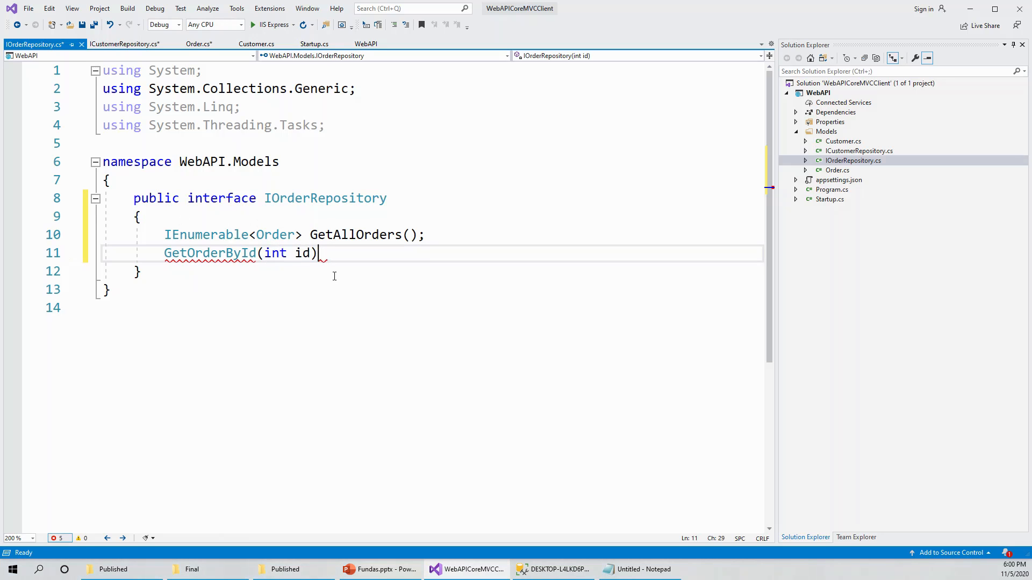
mouse_move(162, 257)
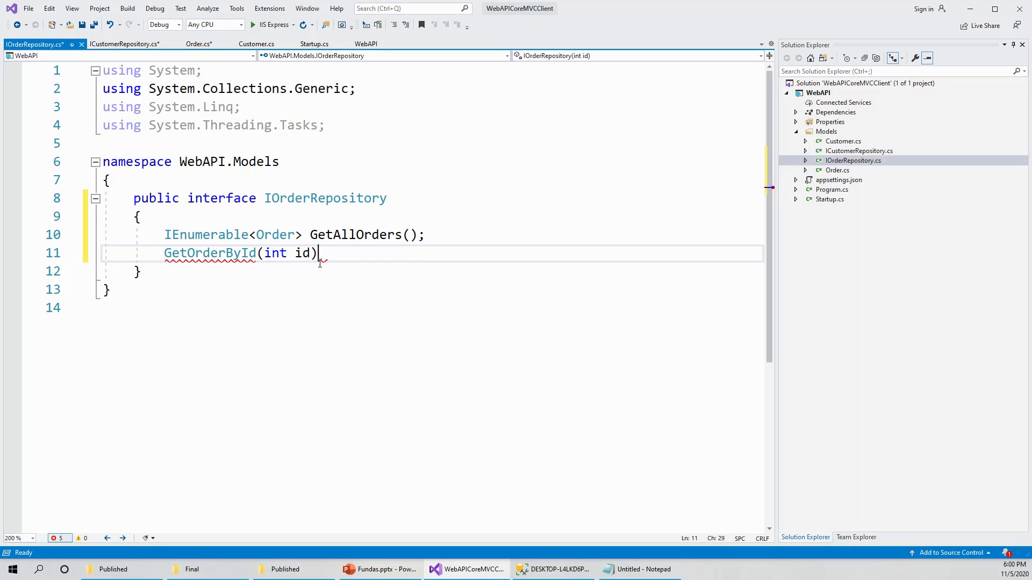
text(;)
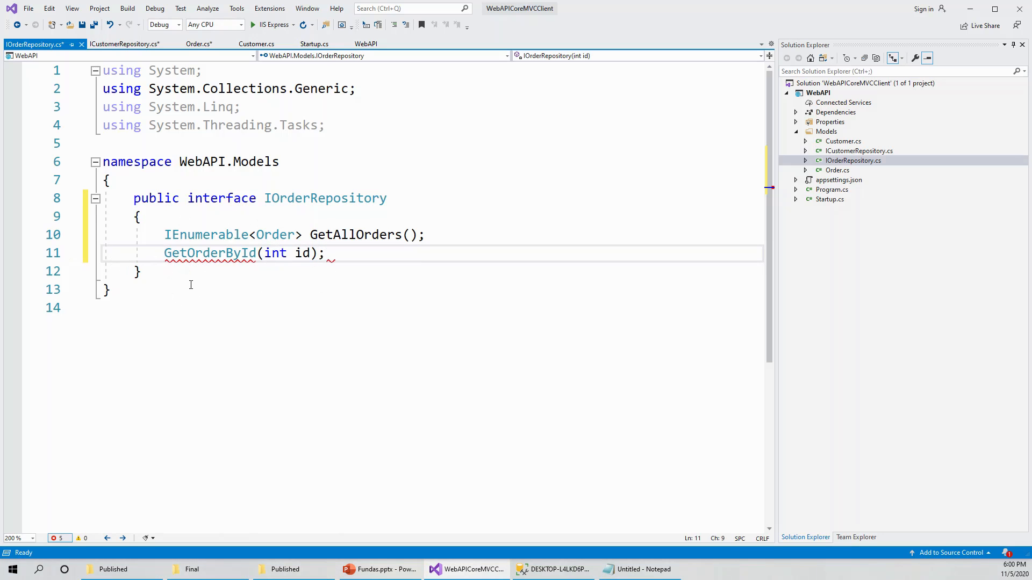
text(Order)
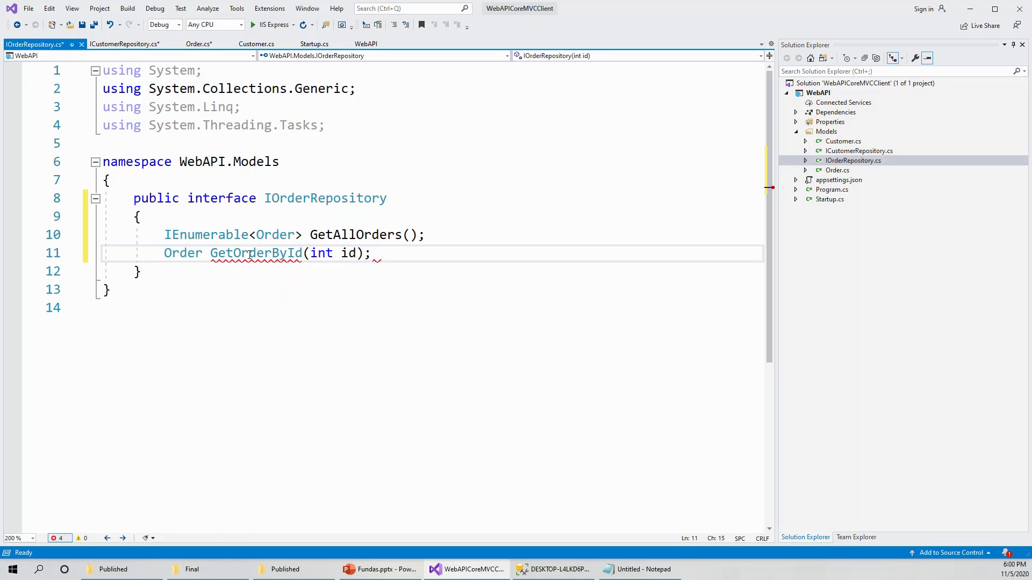
mouse_move(251, 254)
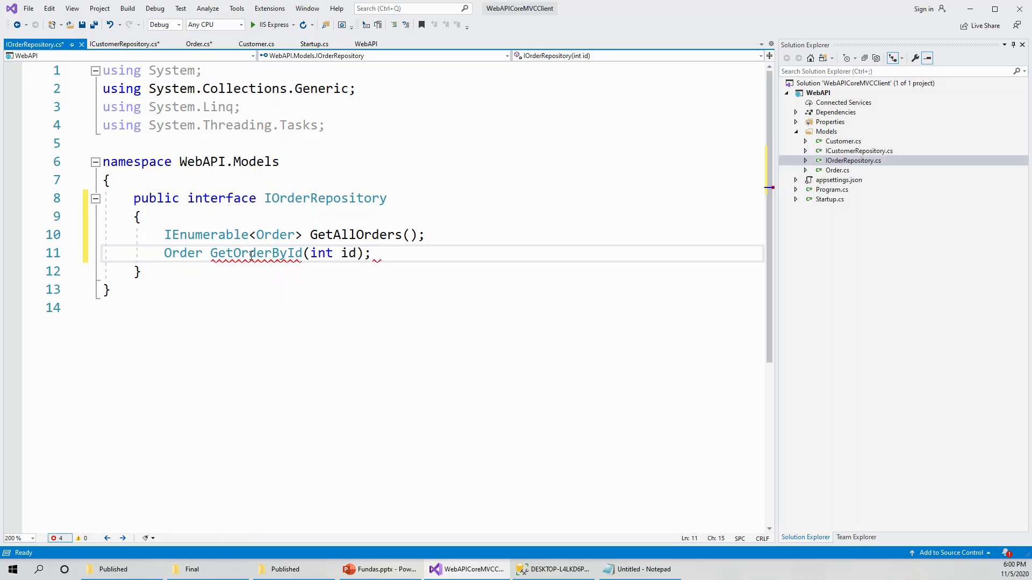
mouse_move(256, 253)
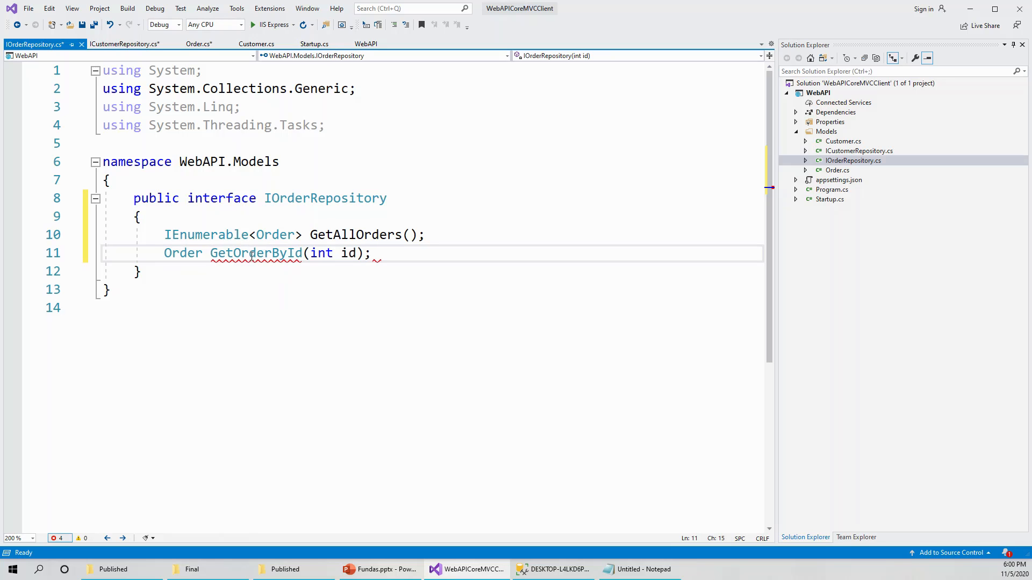
Start a new line after the GetOrderById declaration for the next member
click(257, 253)
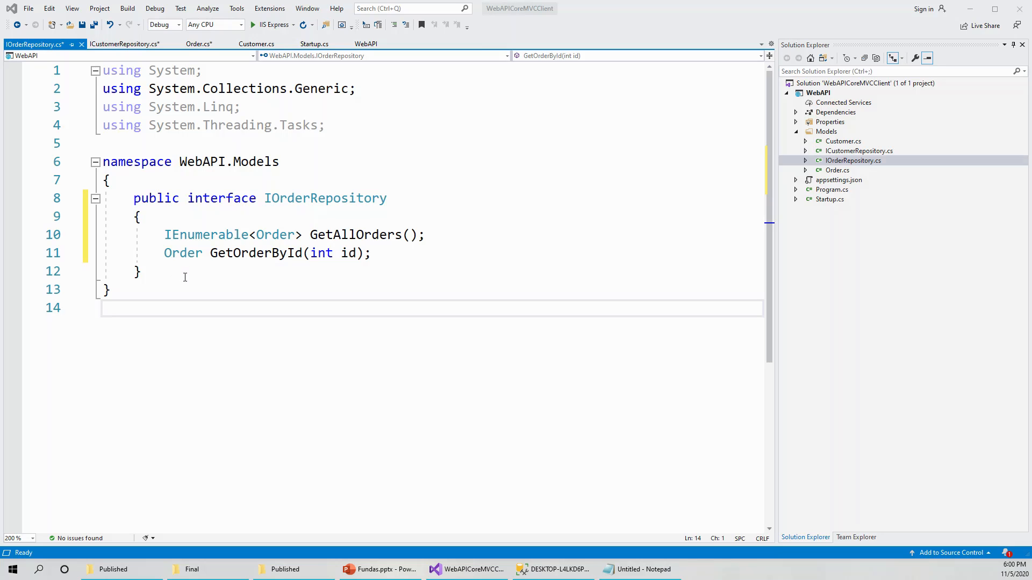
click(373, 252)
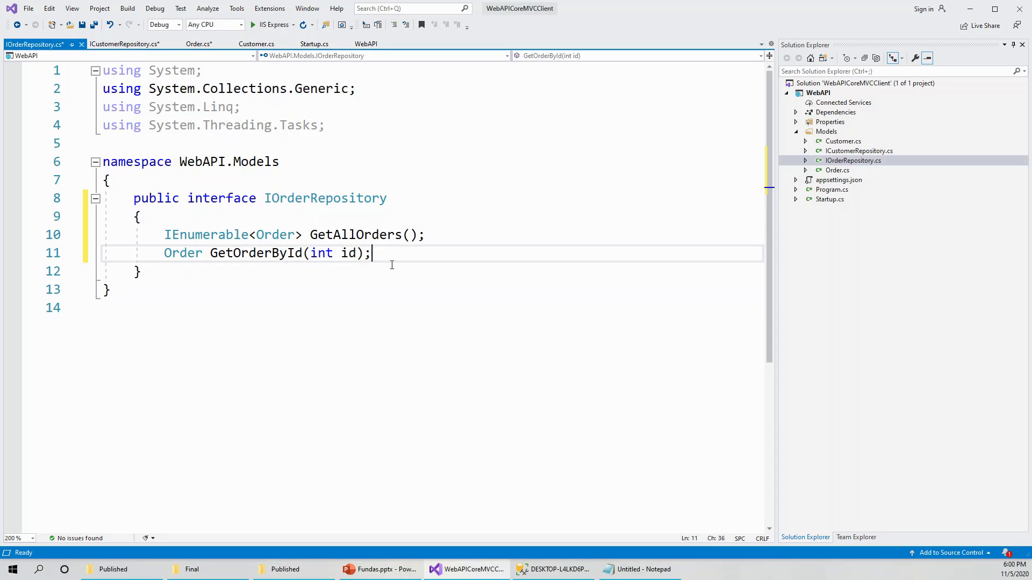
key(enter)
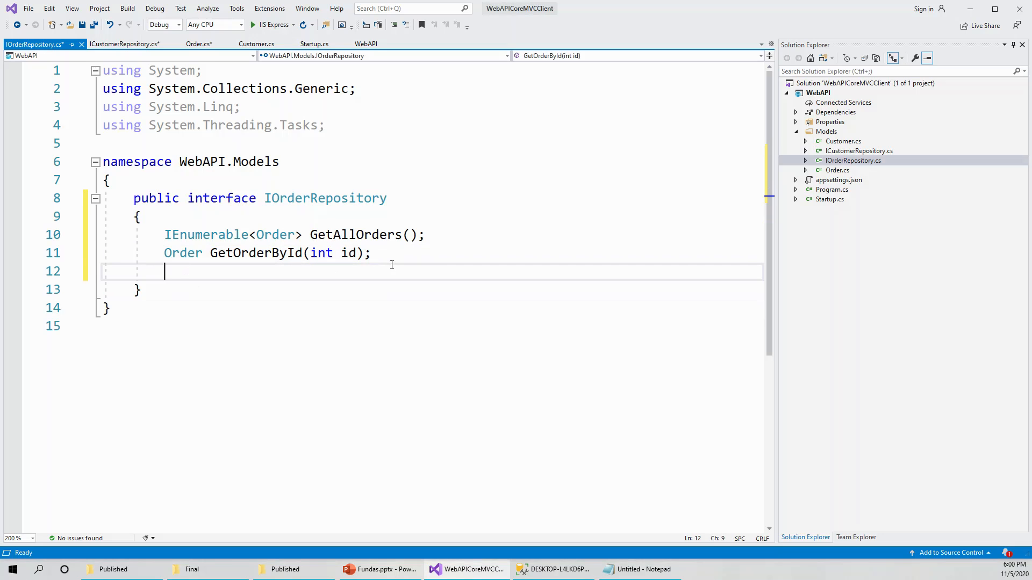
Write the member 'Order AddOrder(Order order);' on the new line
text(Order Ads)
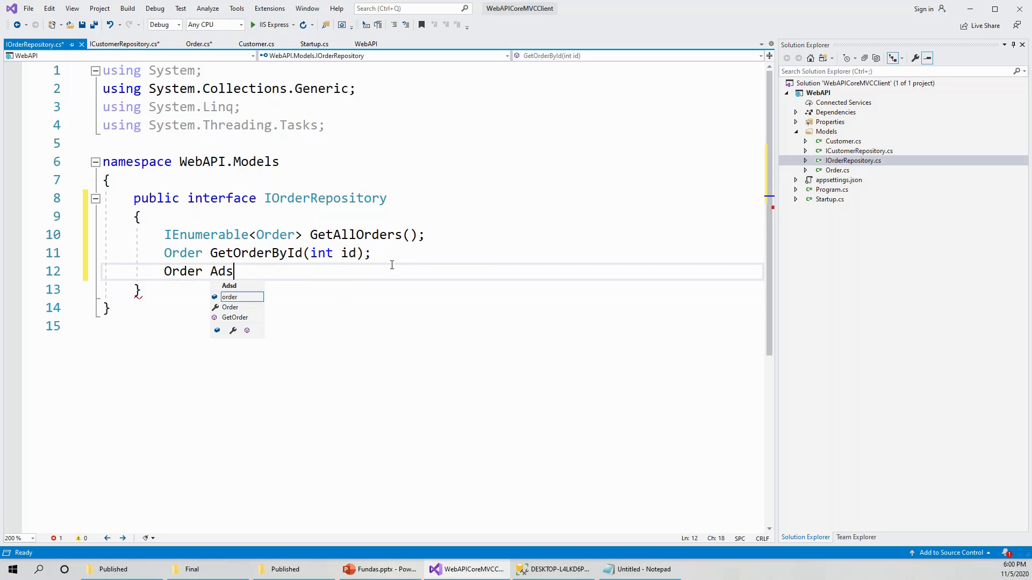
text(Add)
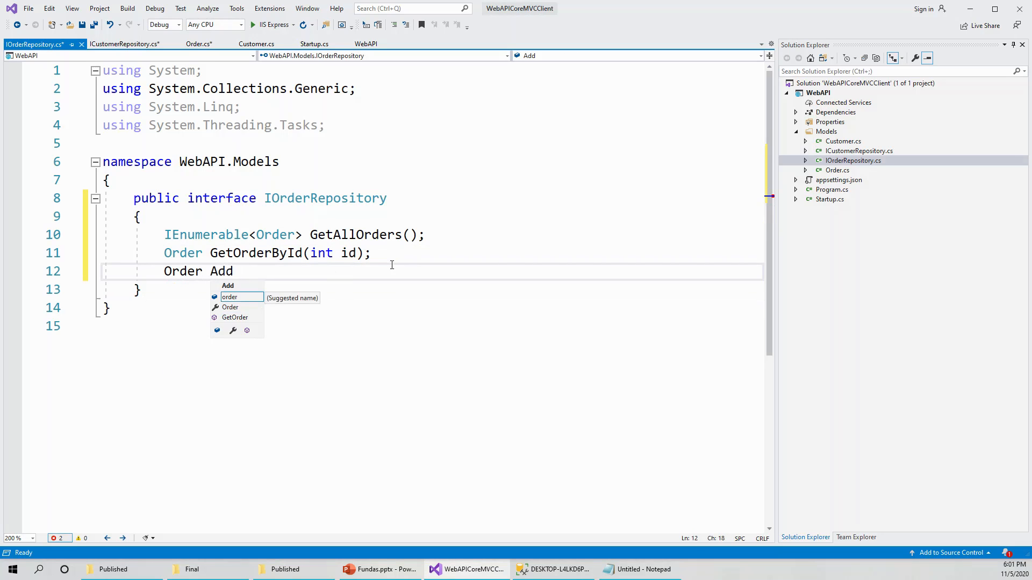
text(Order)
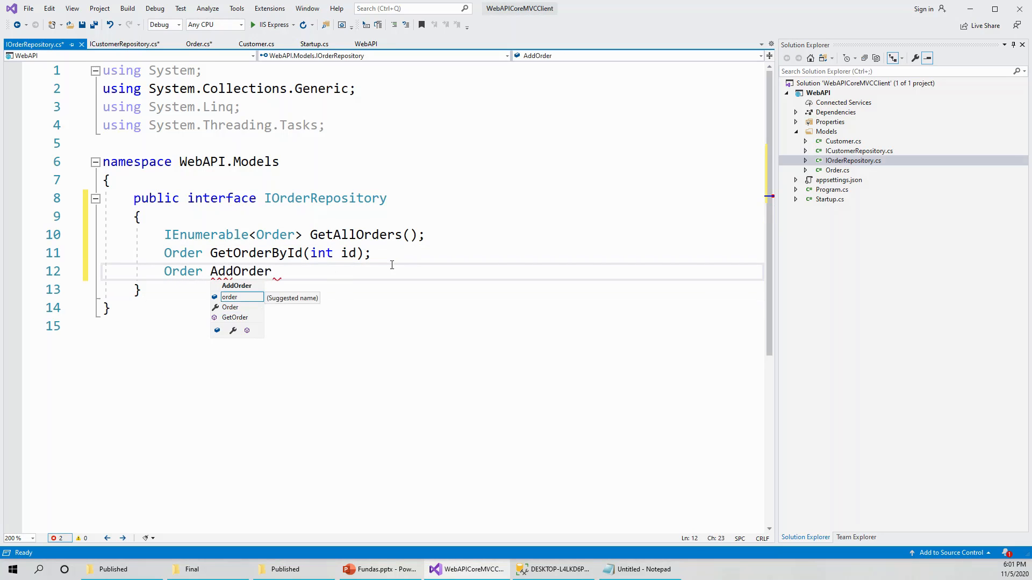
text(()
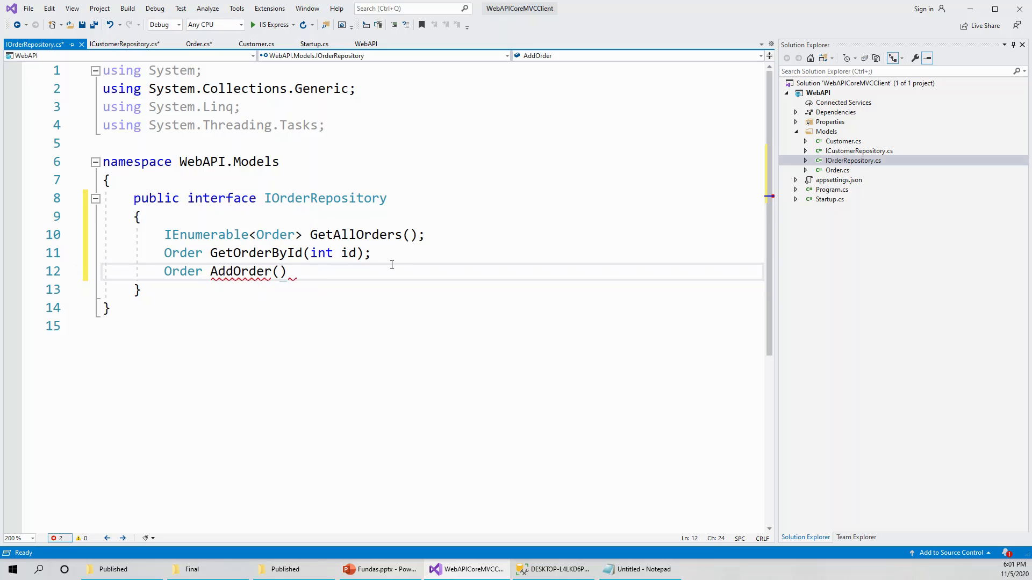
text(Order order)
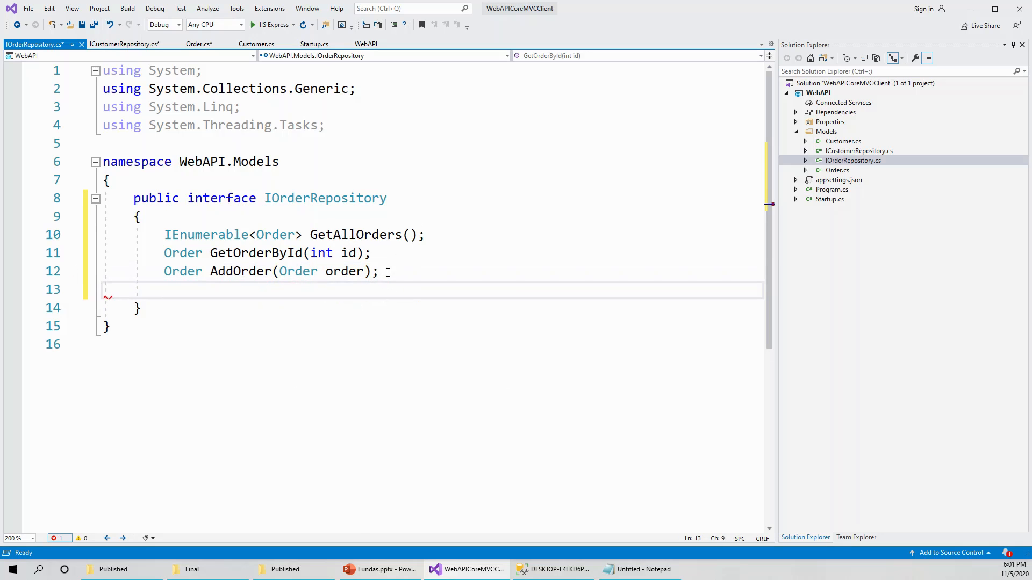
Write the member 'Order UpdateOrder(Order order);' using IntelliSense completions
text(Ord)
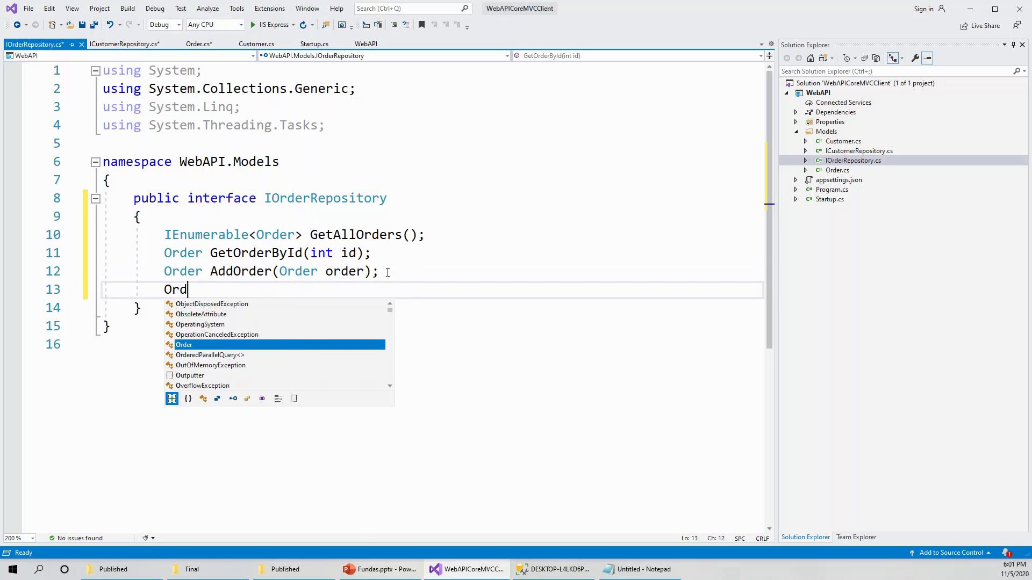
text(er)
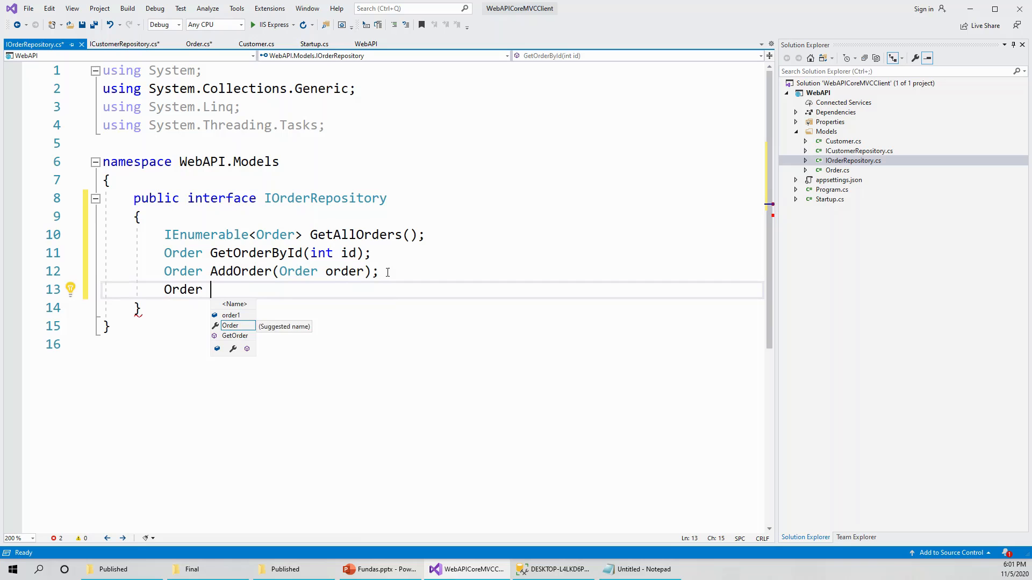
text(U)
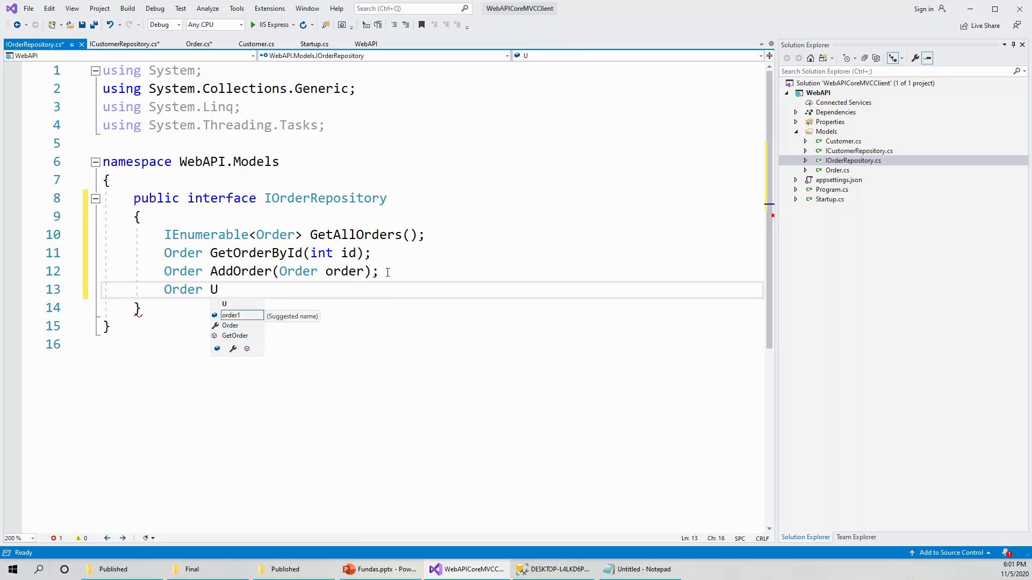
text(p)
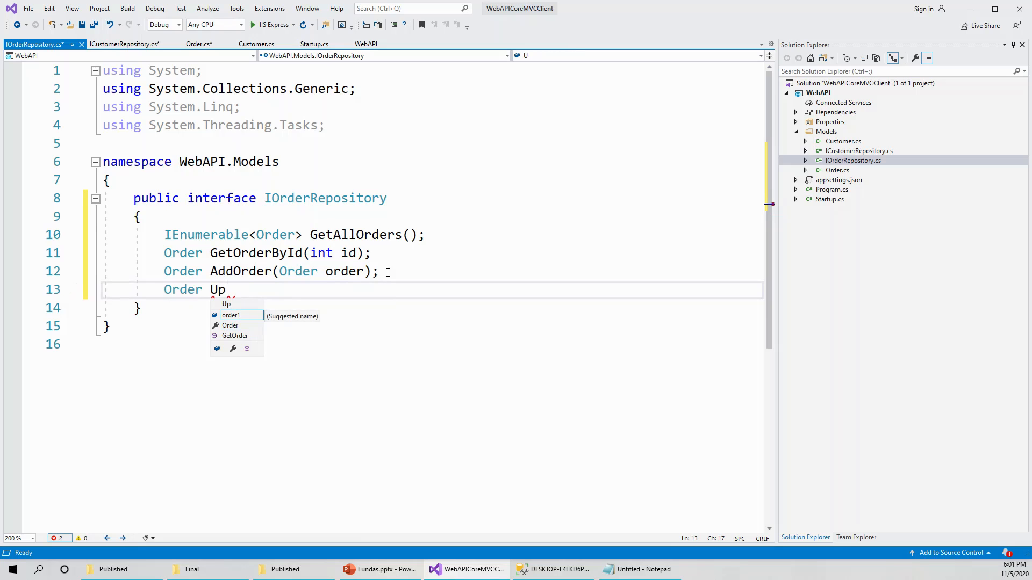
text(date)
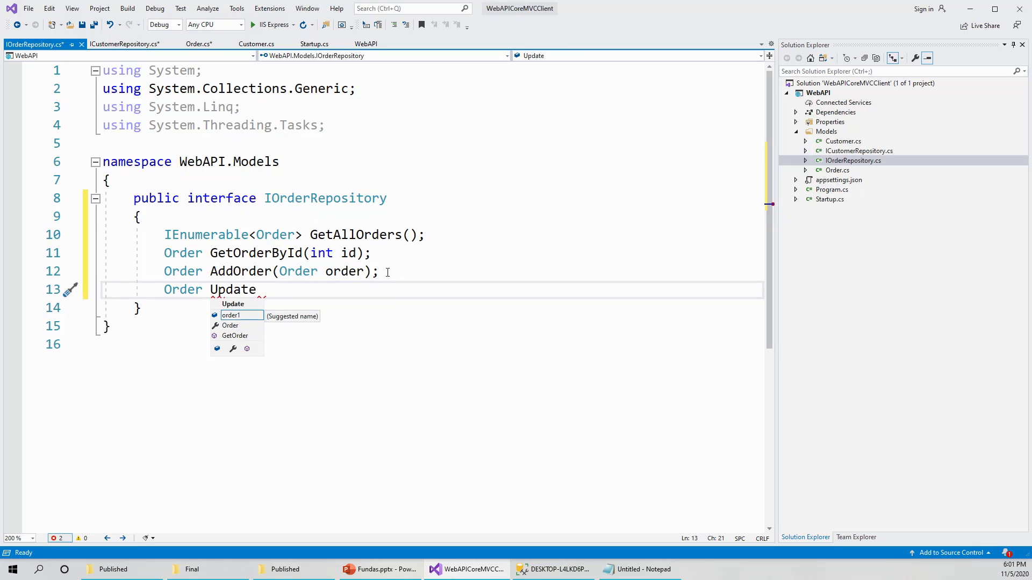
text(Order)
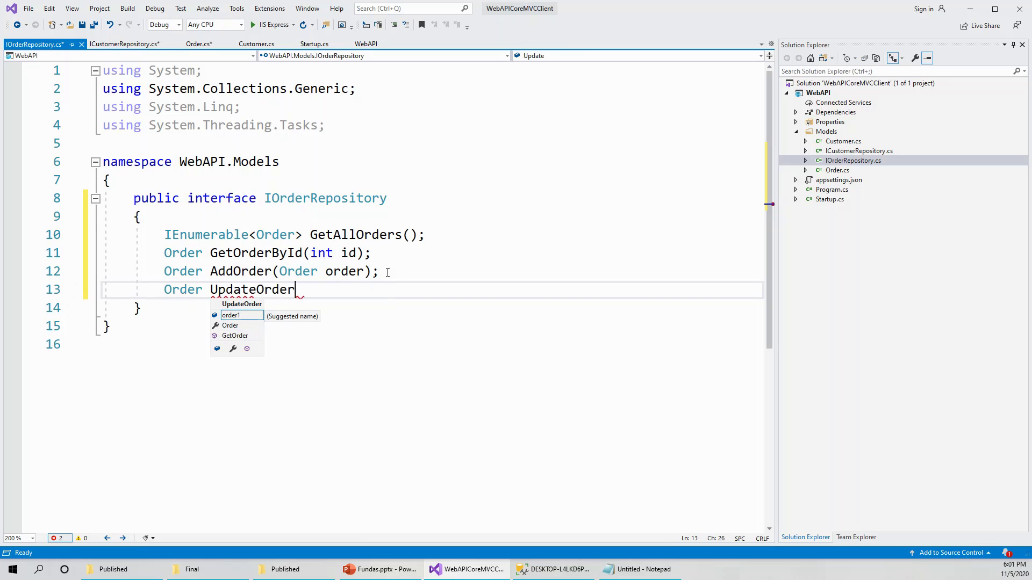
text(()
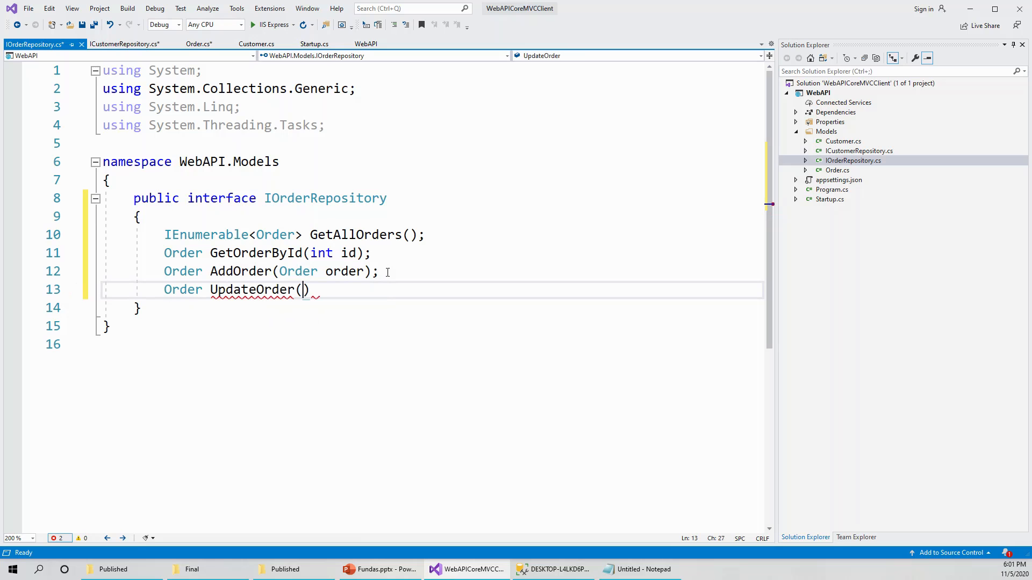
text(Order)
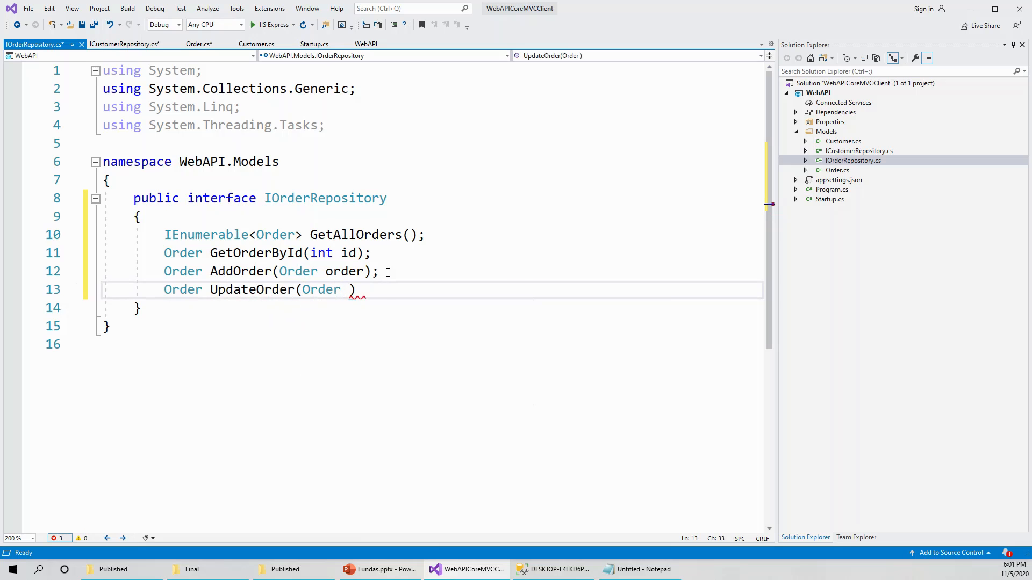
text(order)
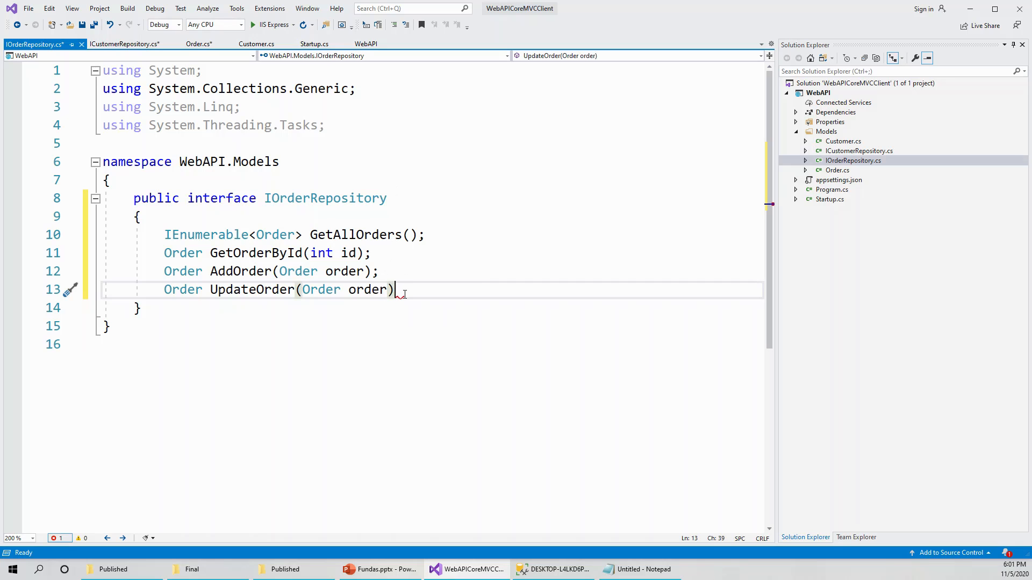
text(;)
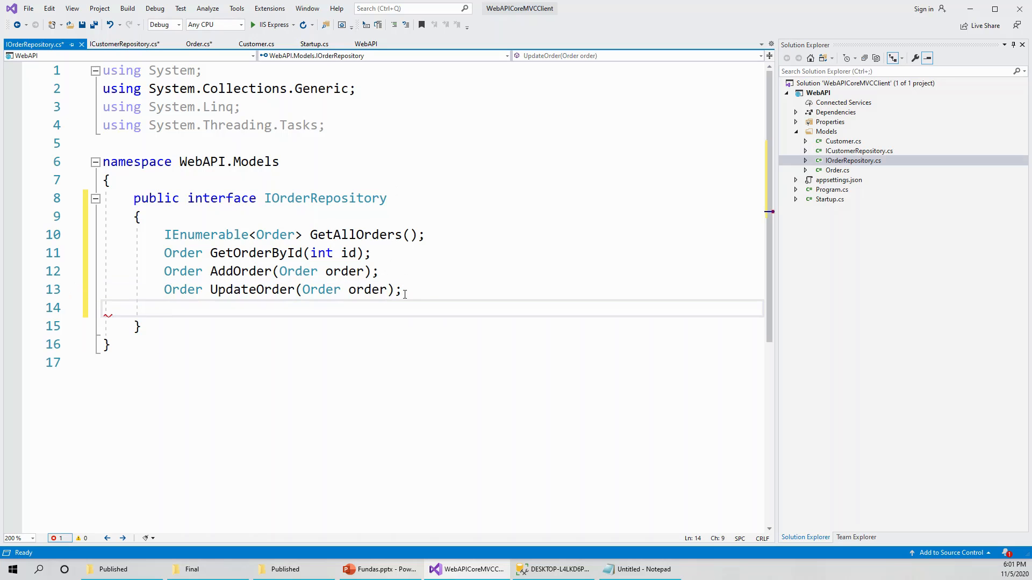
Write the member 'void DeleteOrder(int id);' on line 14 to complete the interface
text(voi)
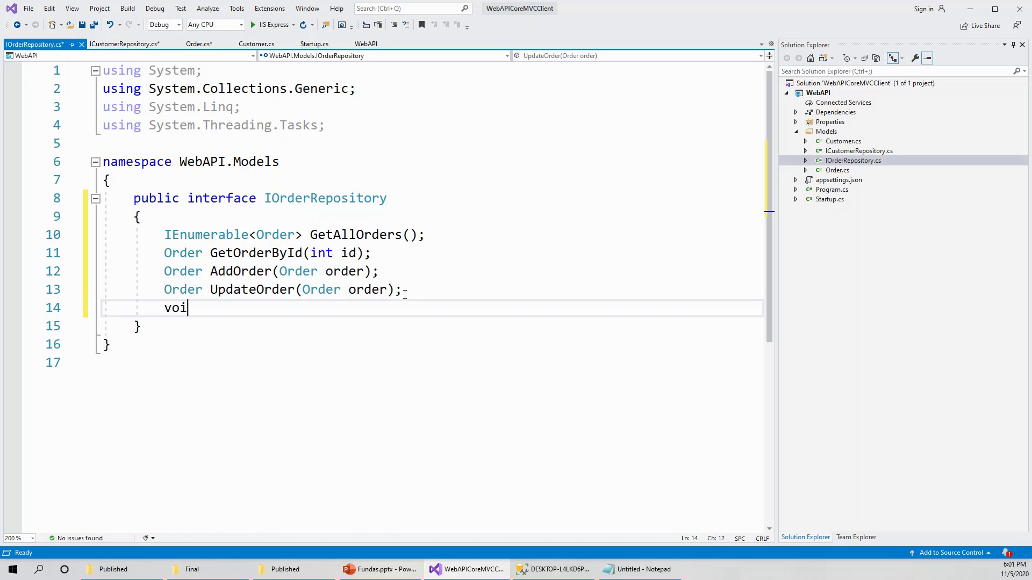
text(d)
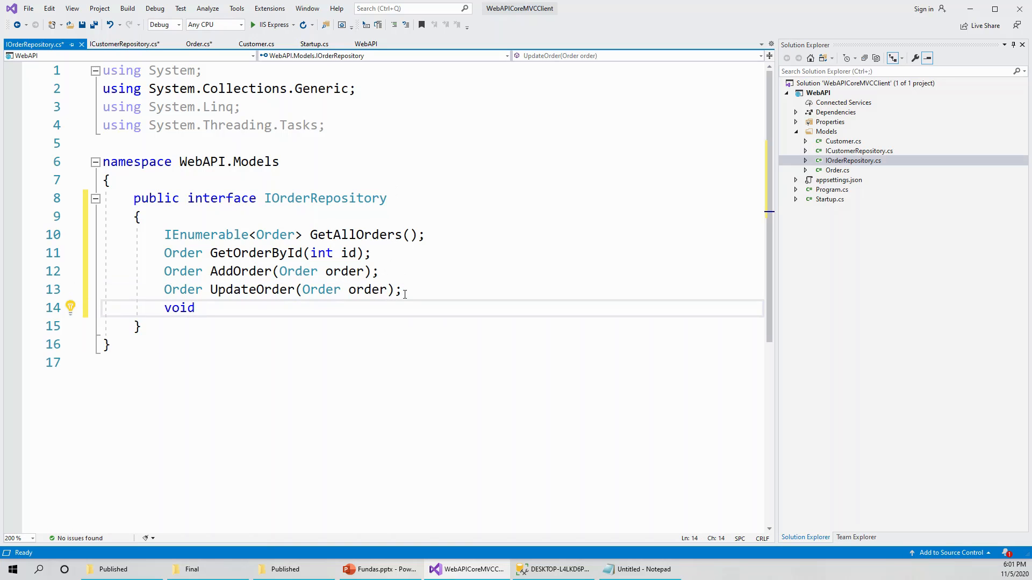
text(De)
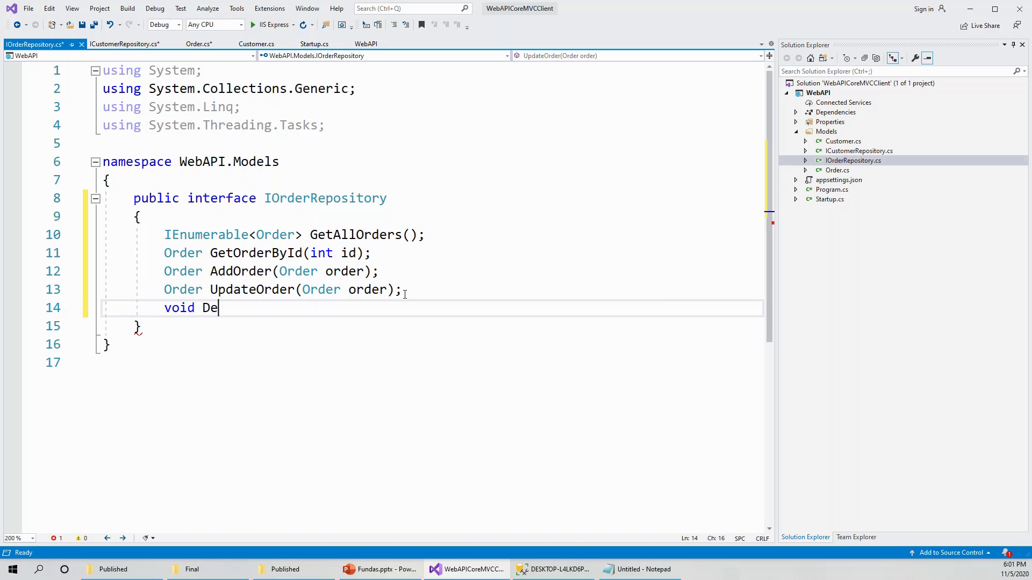
text(le)
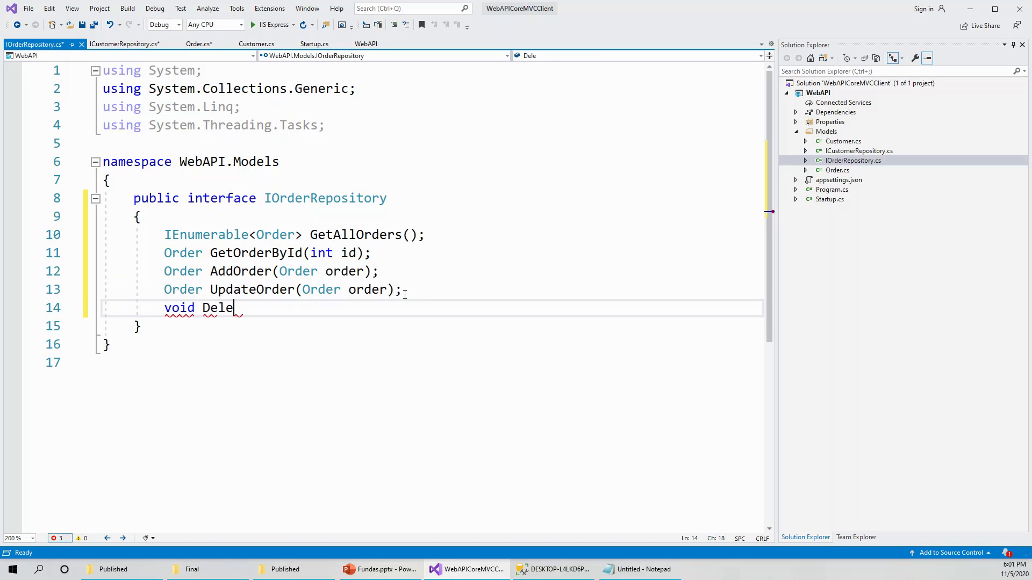
text(teO)
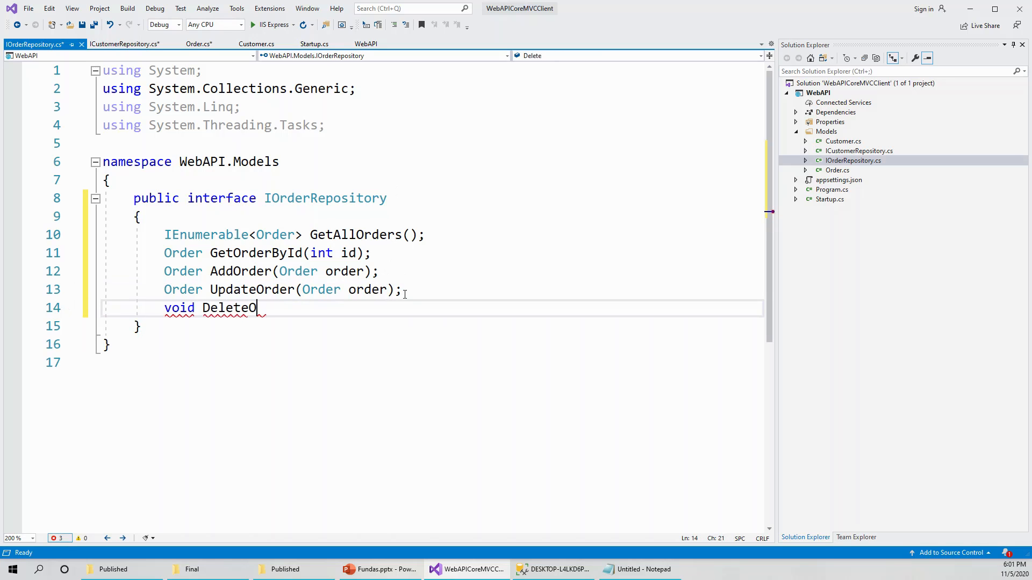
text(rder)
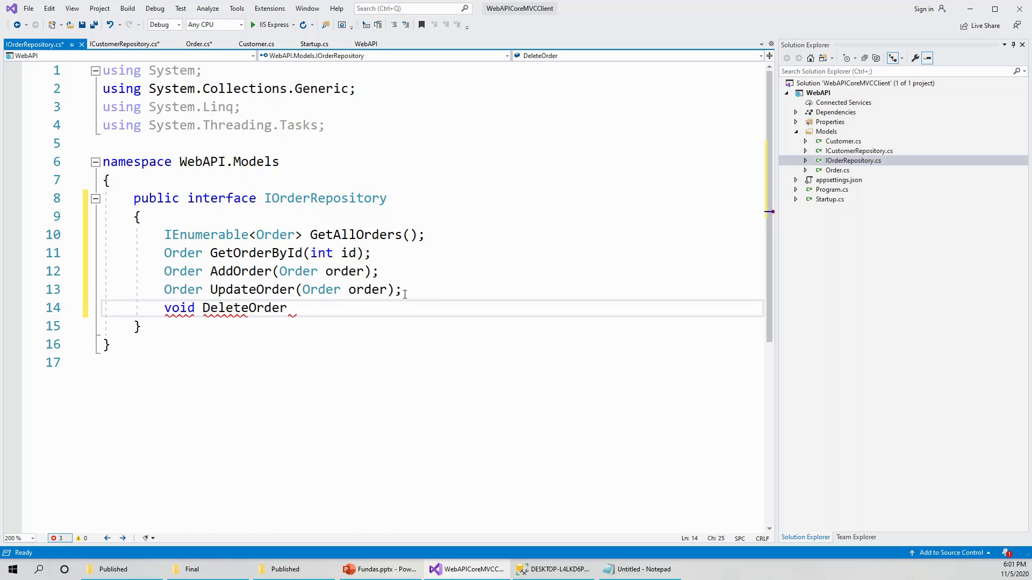
text(())
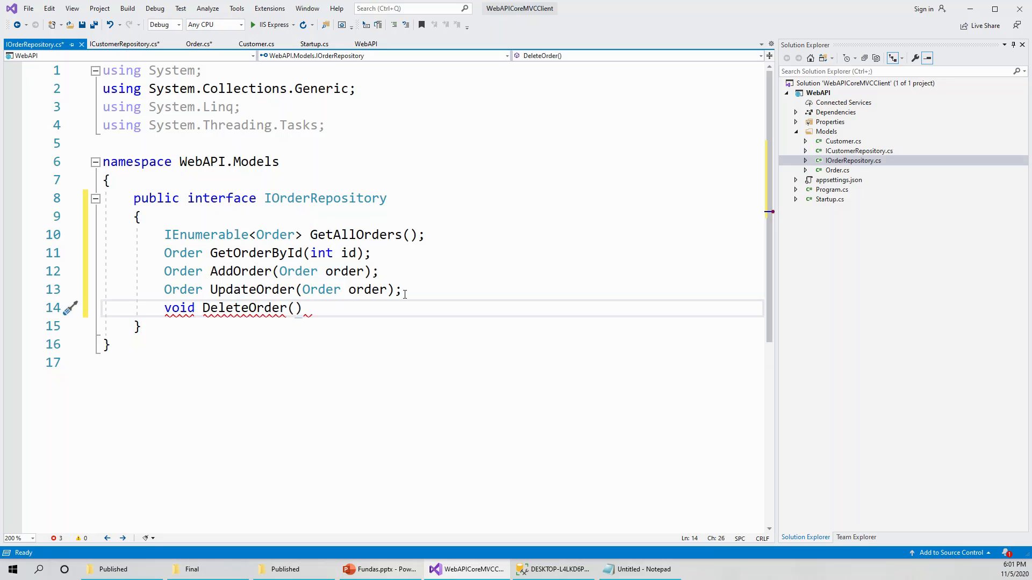
text(int)
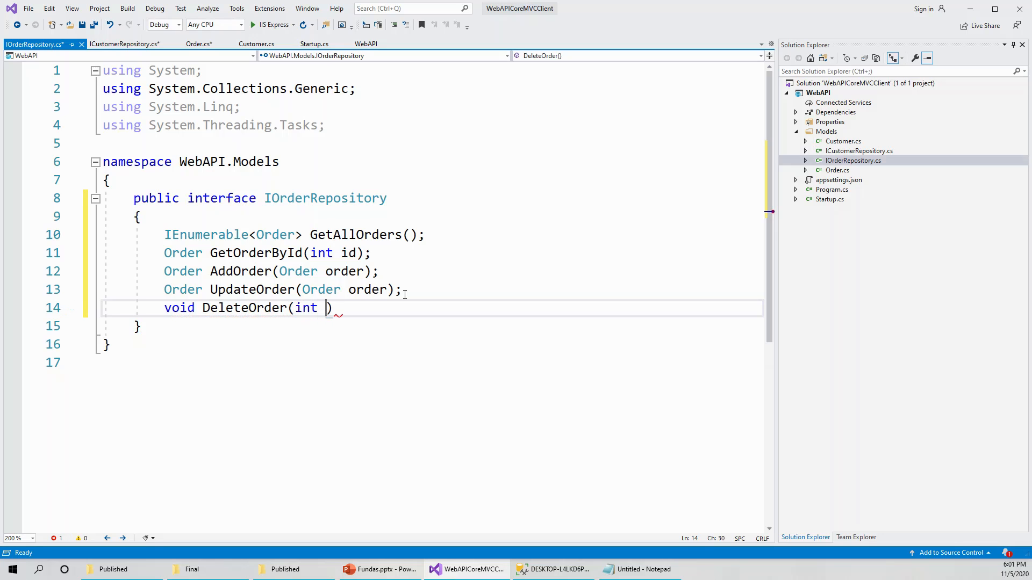
text(id))
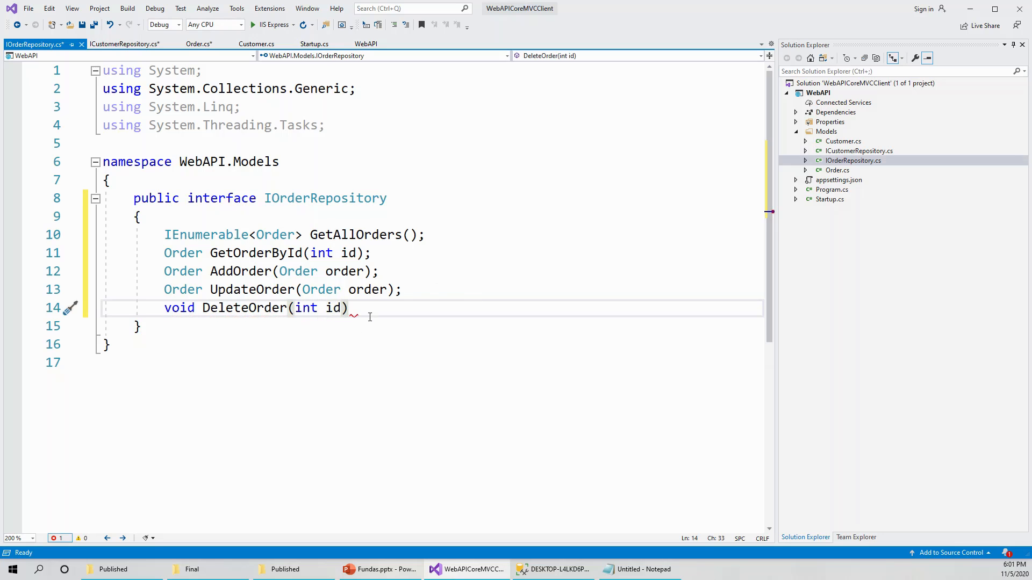
text(;)
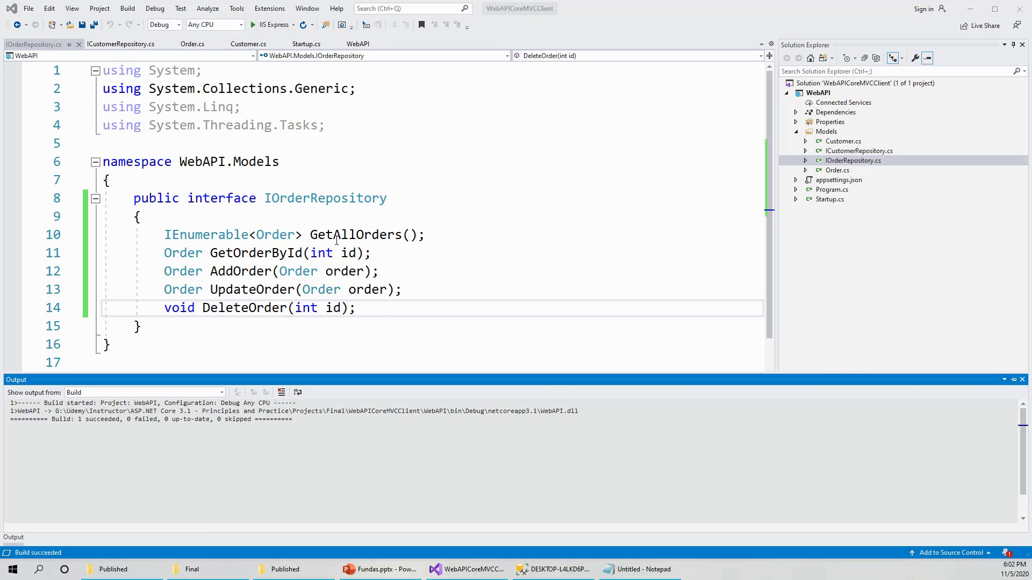
mouse_move(521, 291)
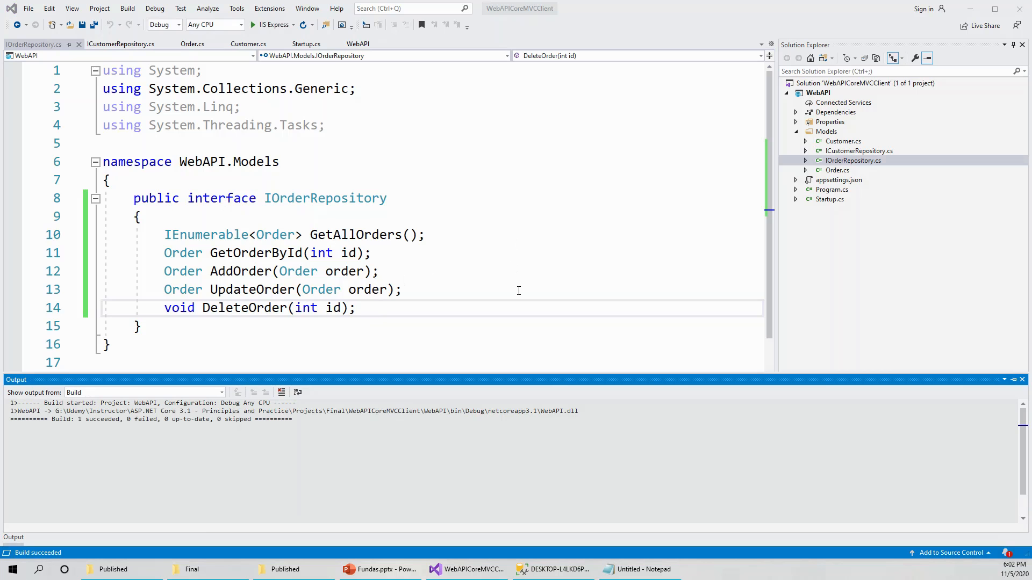
mouse_move(457, 318)
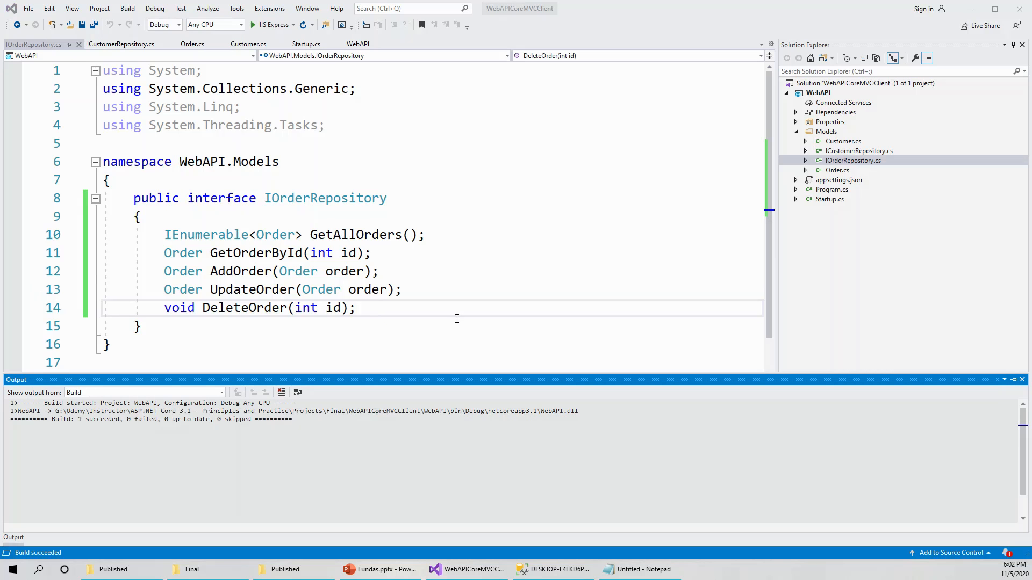
mouse_move(461, 321)
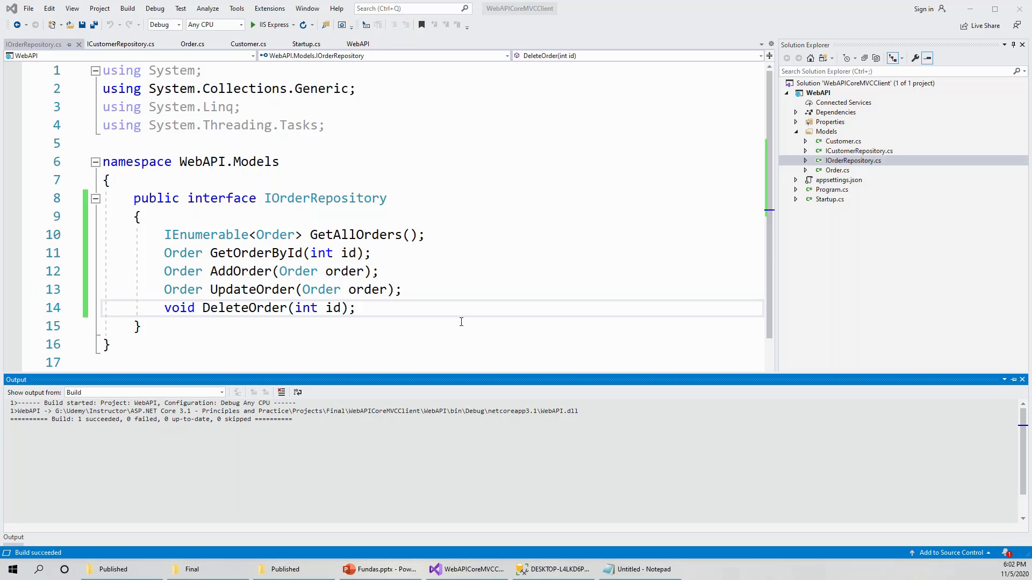